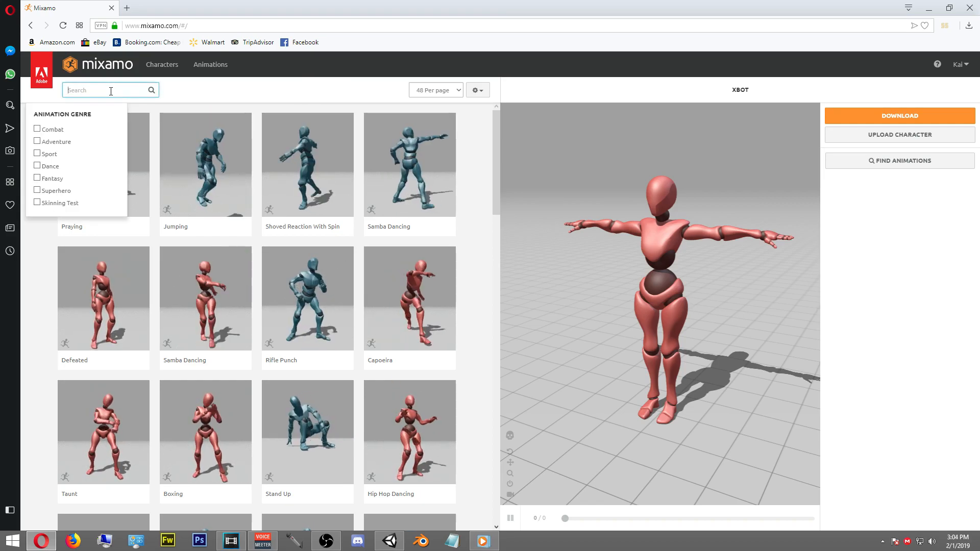
Search 'dan', preview Rifle Punch on the character and download it as FBX with skin at 30 fps
text(dance)
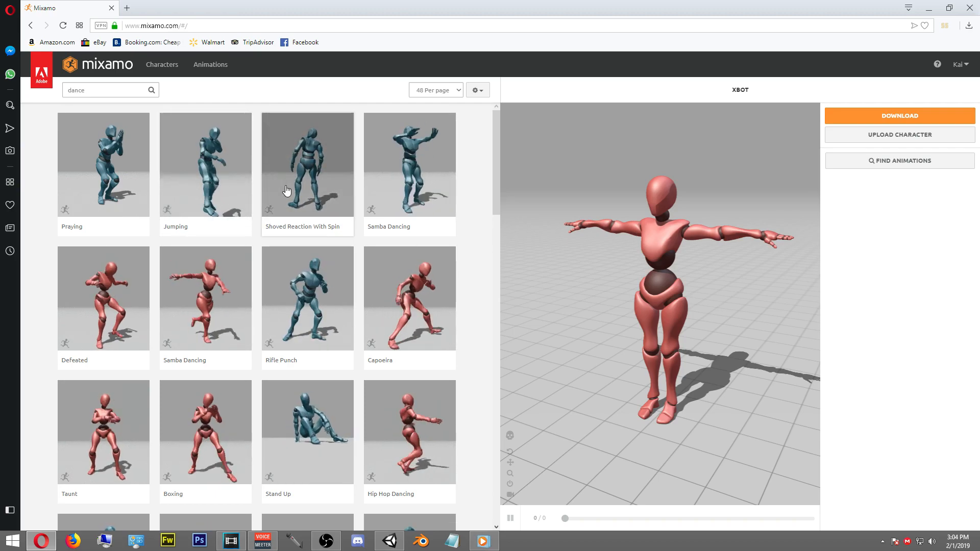
scroll(down, 3)
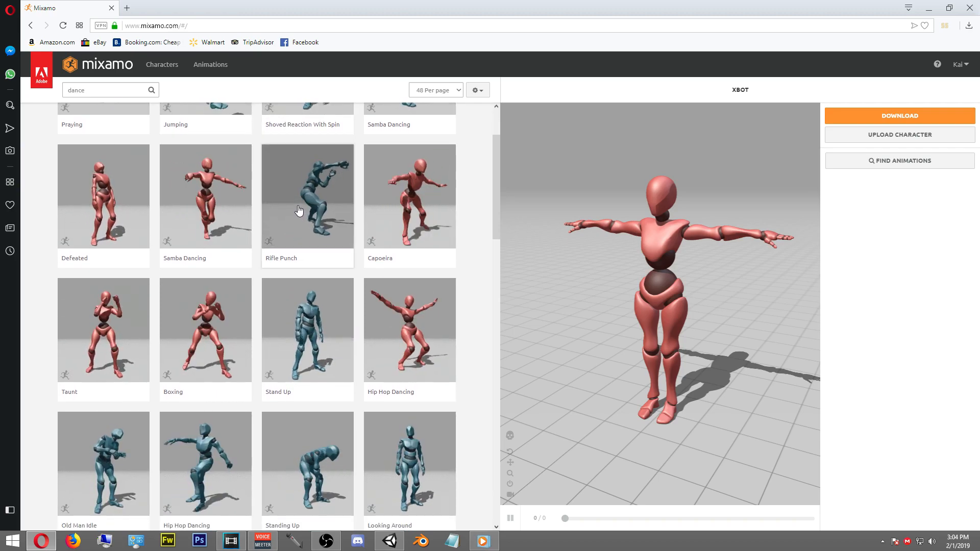
click(307, 195)
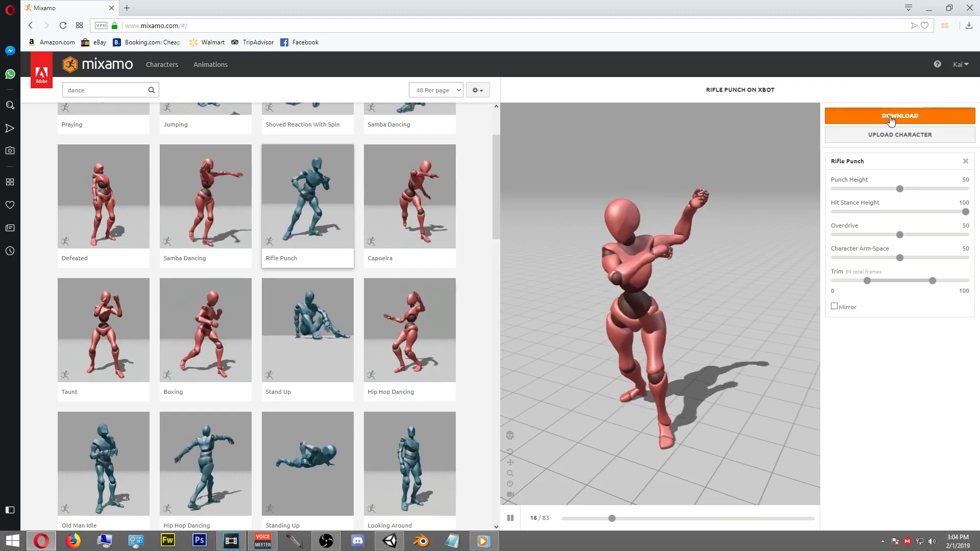
click(899, 116)
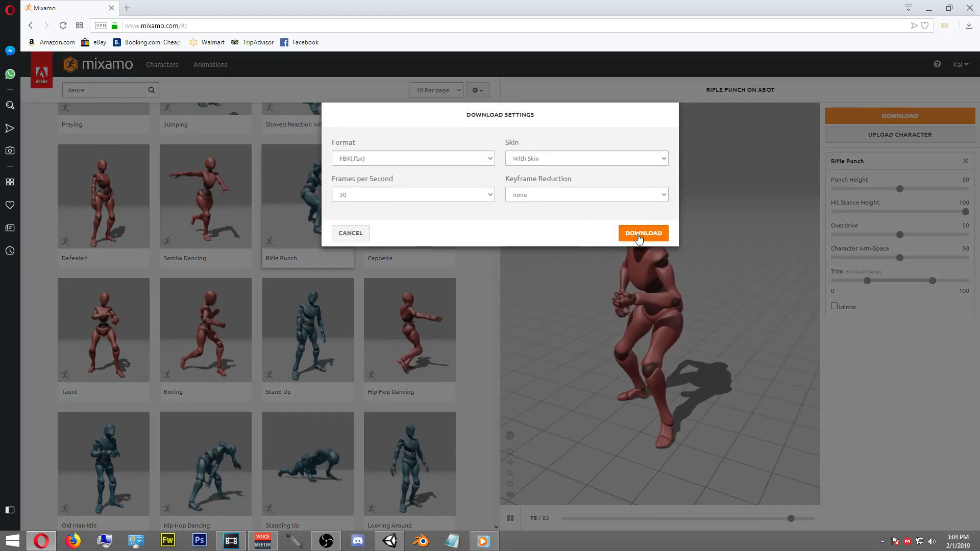
click(644, 233)
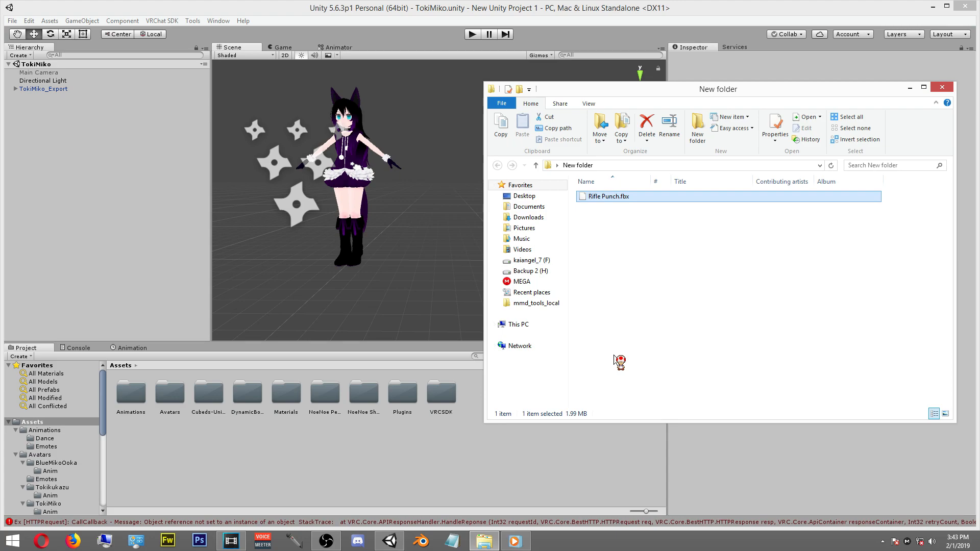
mouse_move(619, 236)
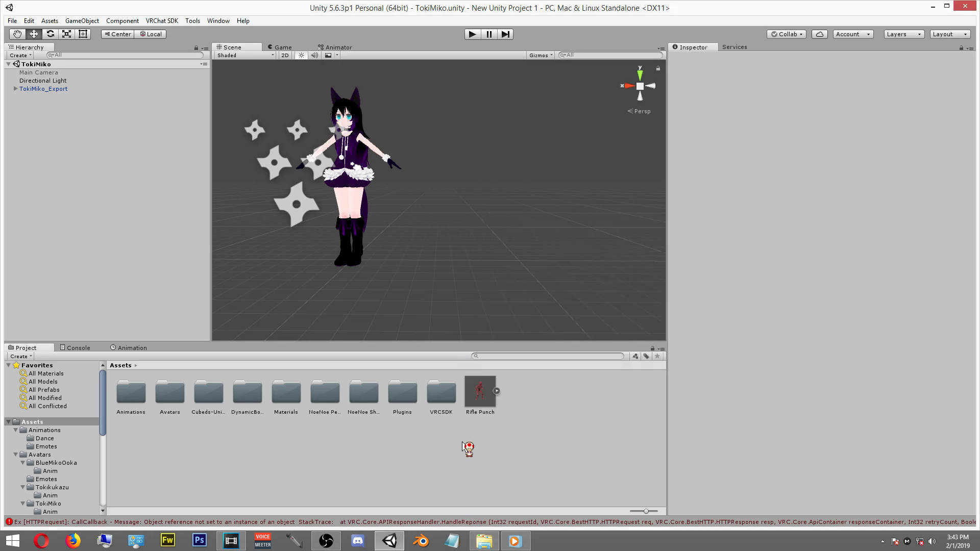
Set the Rifle Punch FBX's rig Animation Type to Humanoid and apply it
click(480, 392)
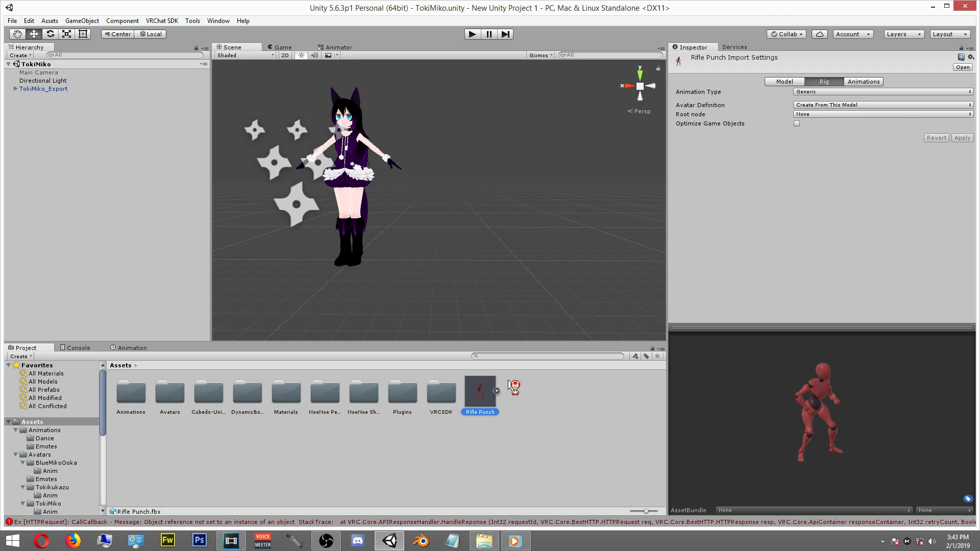
mouse_move(738, 233)
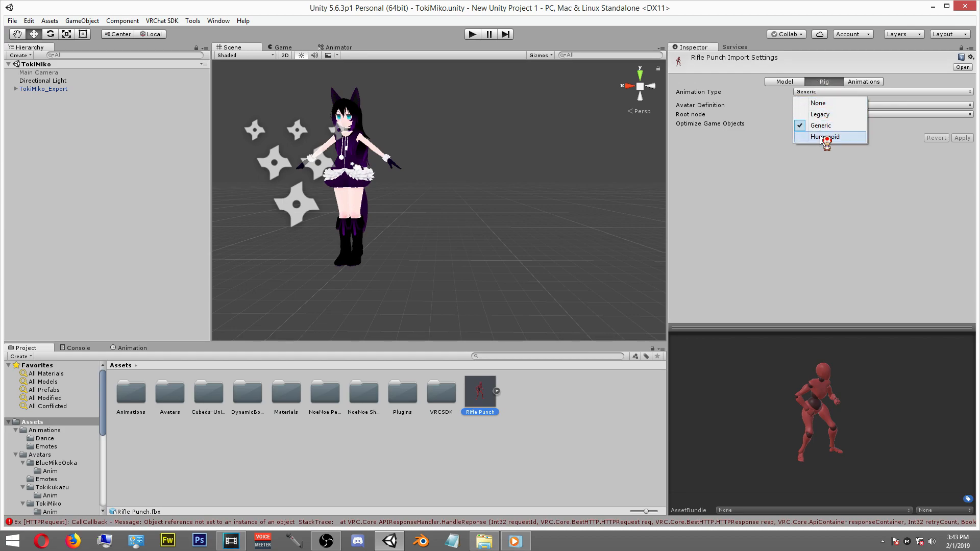
click(825, 136)
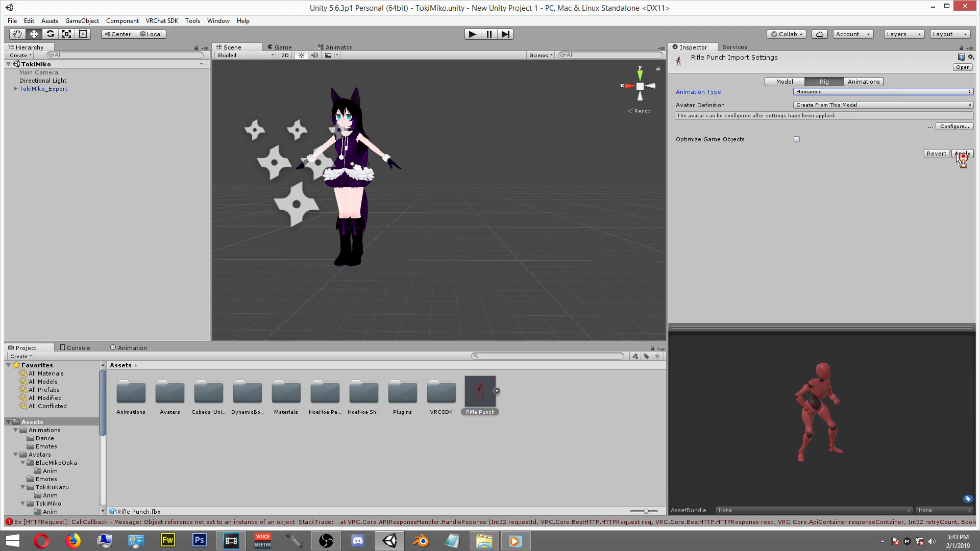
click(963, 154)
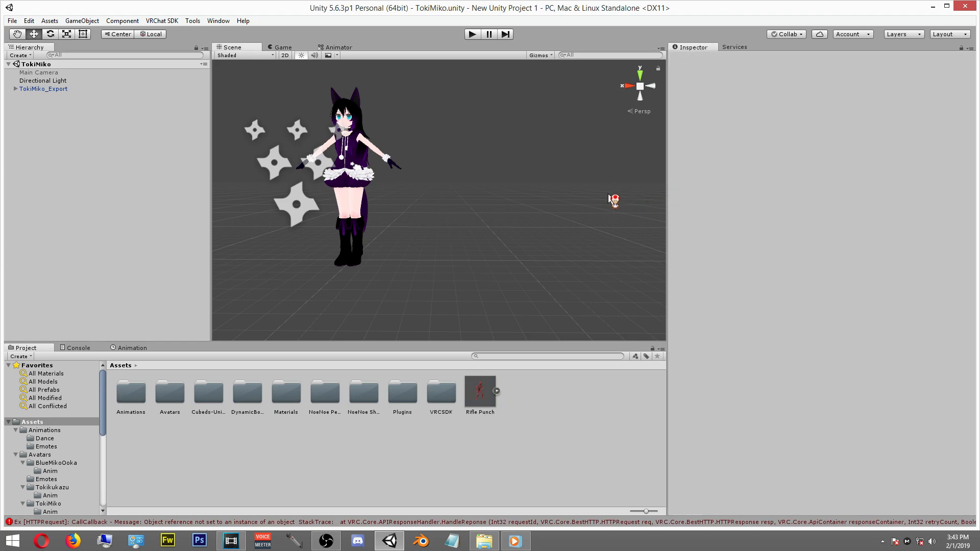
mouse_move(550, 299)
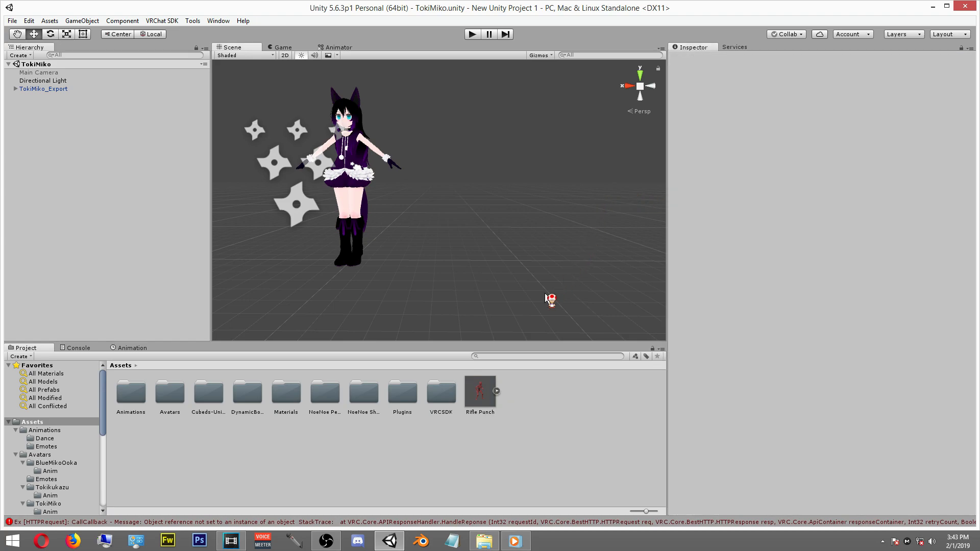
mouse_move(500, 417)
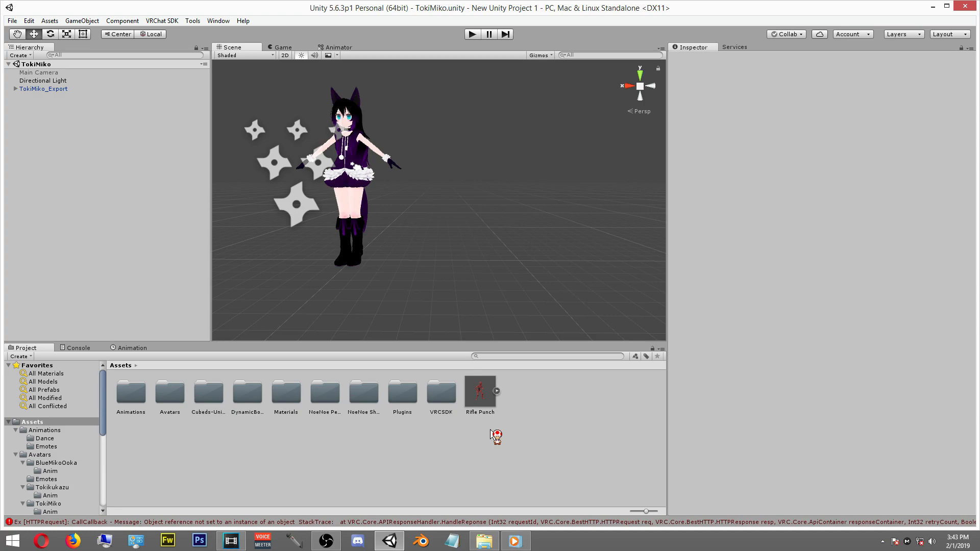
Duplicate the mixamo.com clip out of the FBX, then delete the Rifle Punch FBX
click(480, 392)
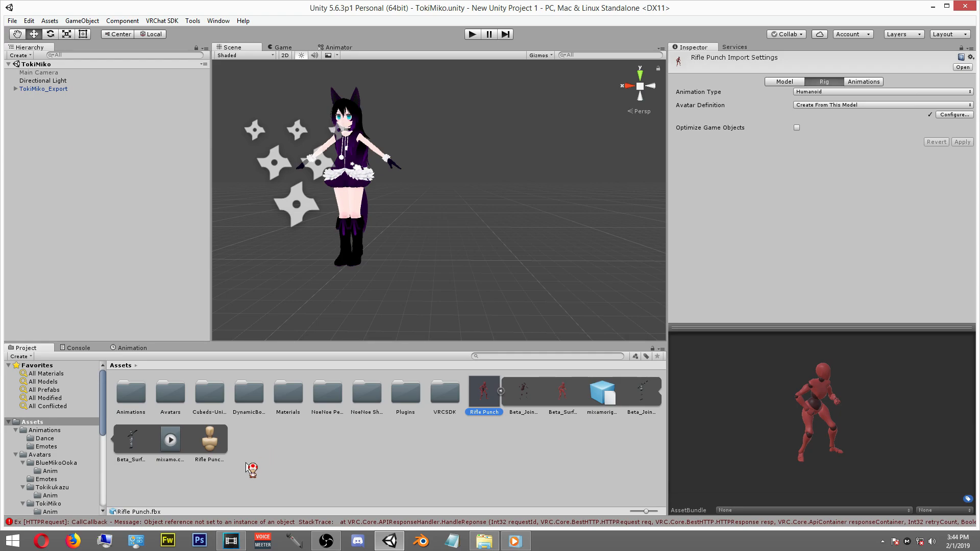
mouse_move(174, 447)
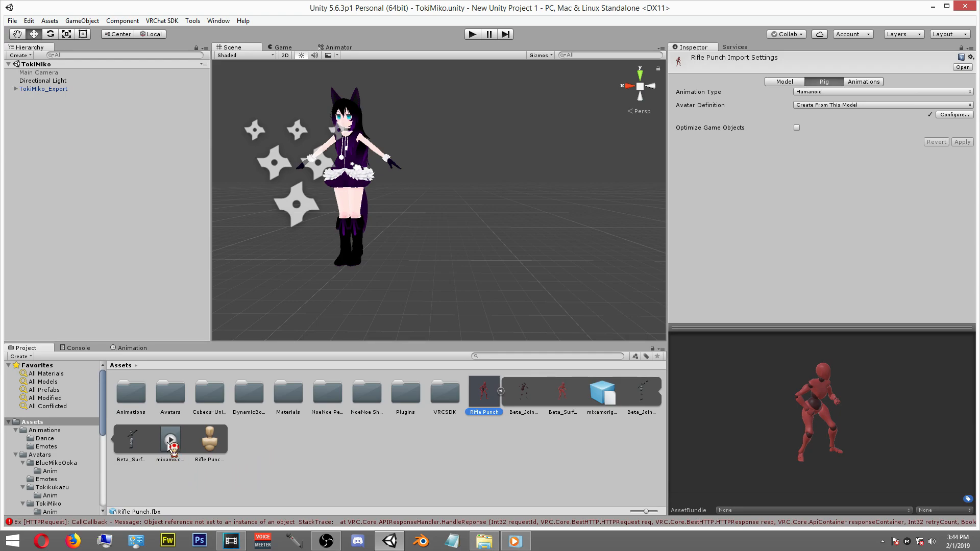
click(169, 438)
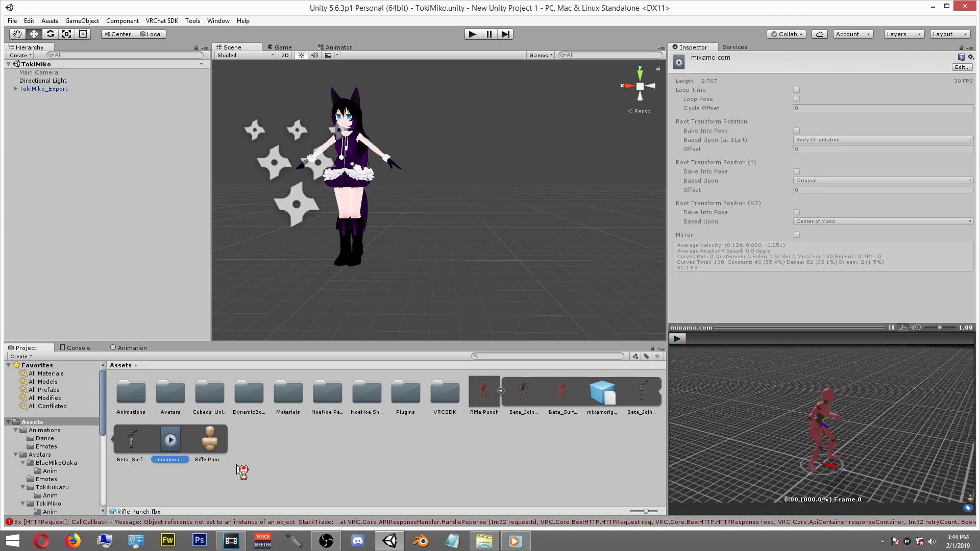
click(483, 388)
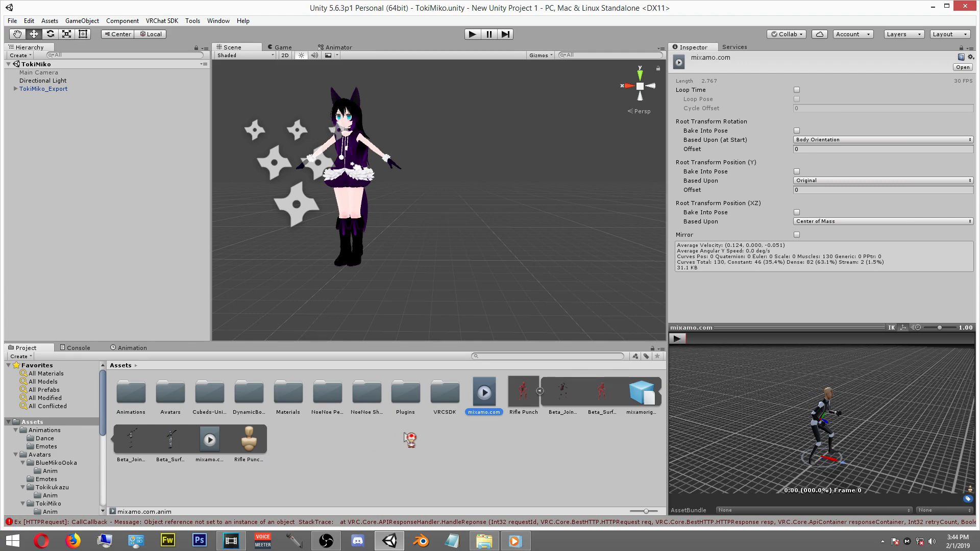
click(522, 392)
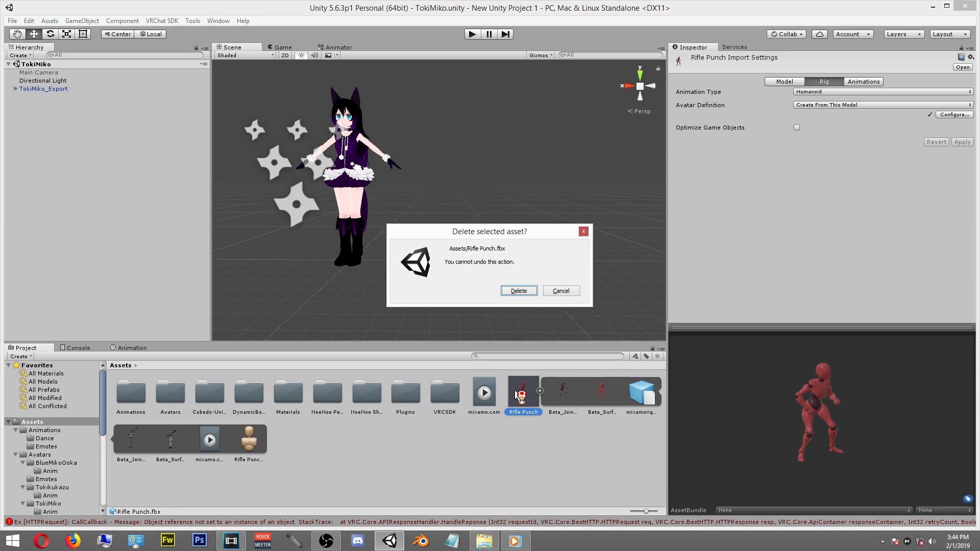
click(561, 291)
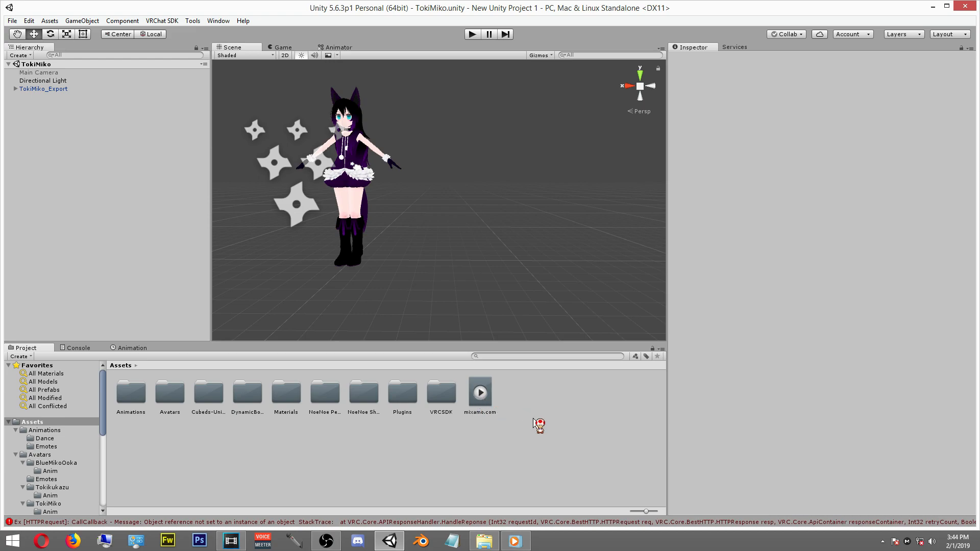
mouse_move(534, 420)
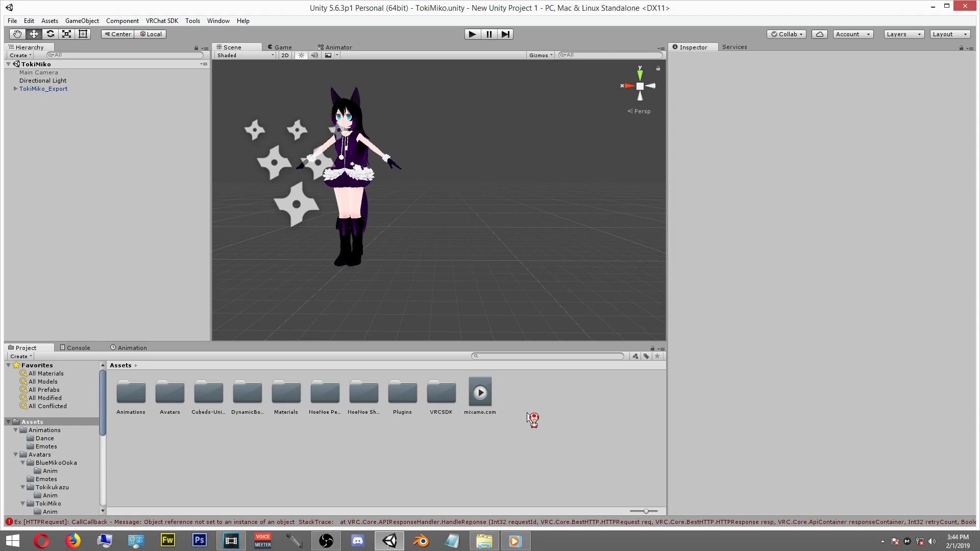
Base the mixamo.com clip's Root Transform Position (Y) upon Feet
click(480, 393)
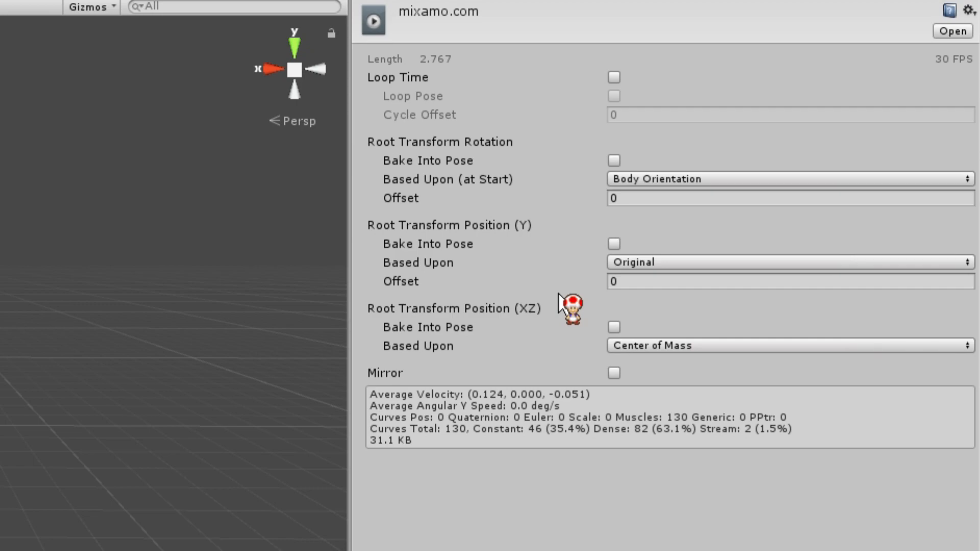
click(789, 262)
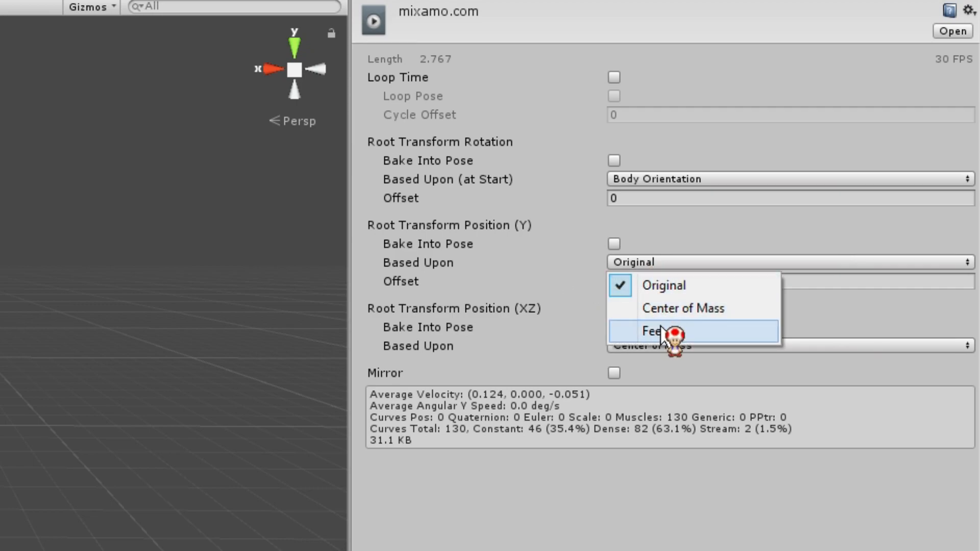
click(656, 331)
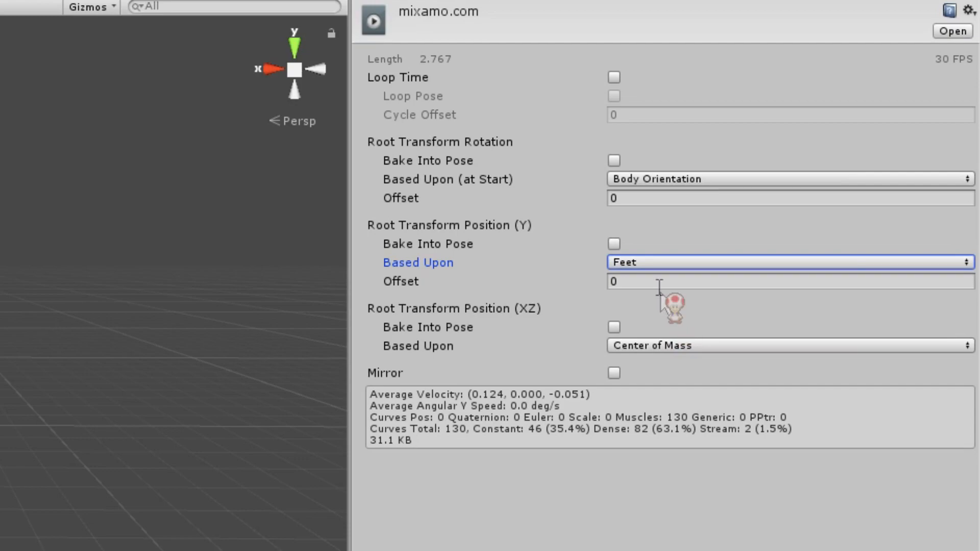
click(614, 160)
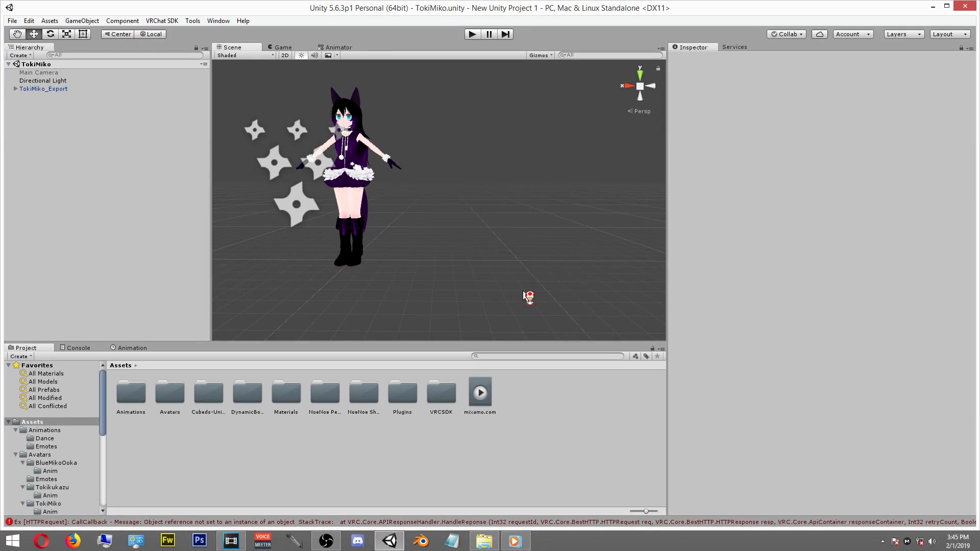
mouse_move(508, 305)
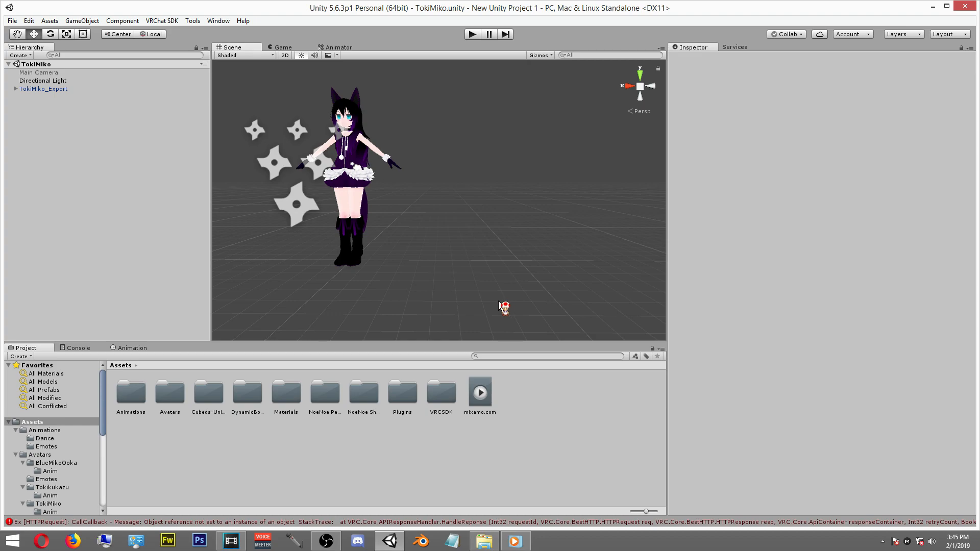
mouse_move(393, 363)
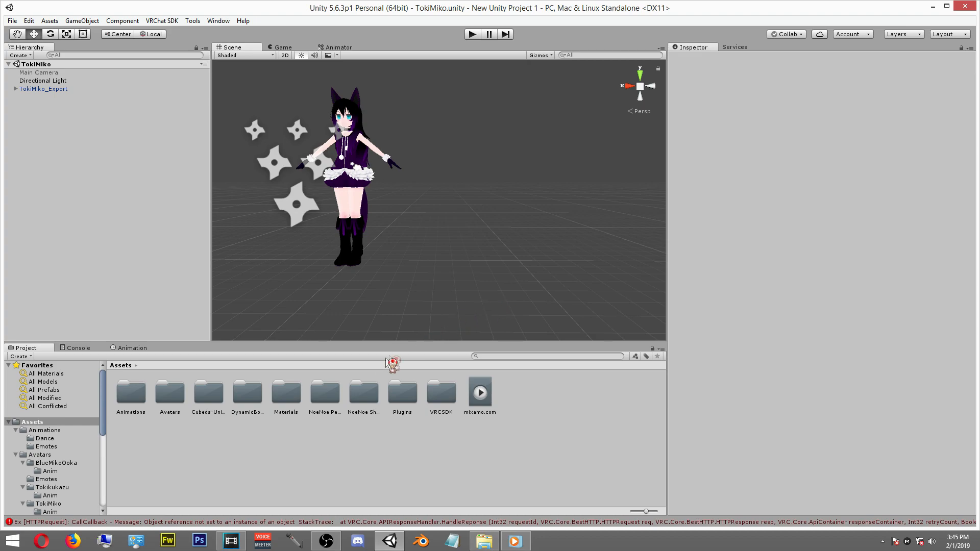
mouse_move(360, 433)
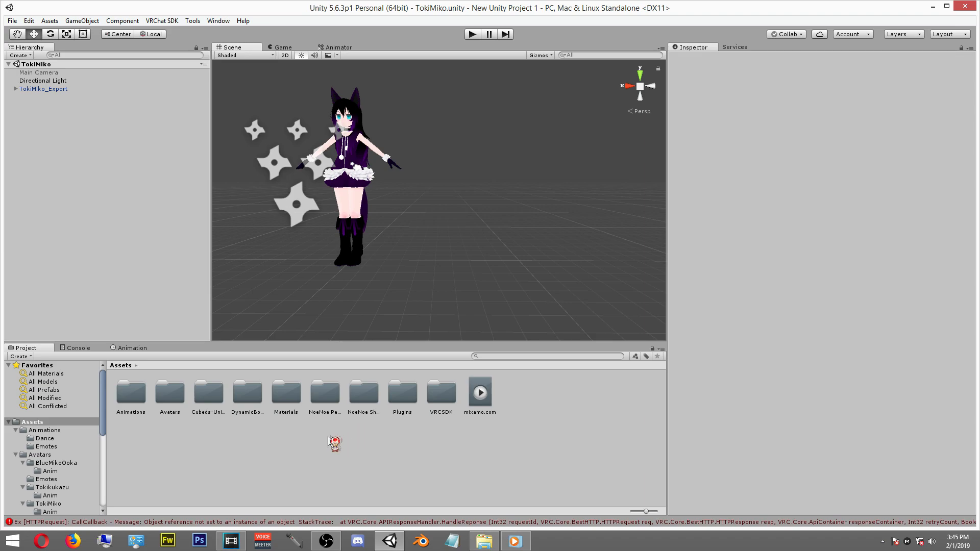
mouse_move(162, 438)
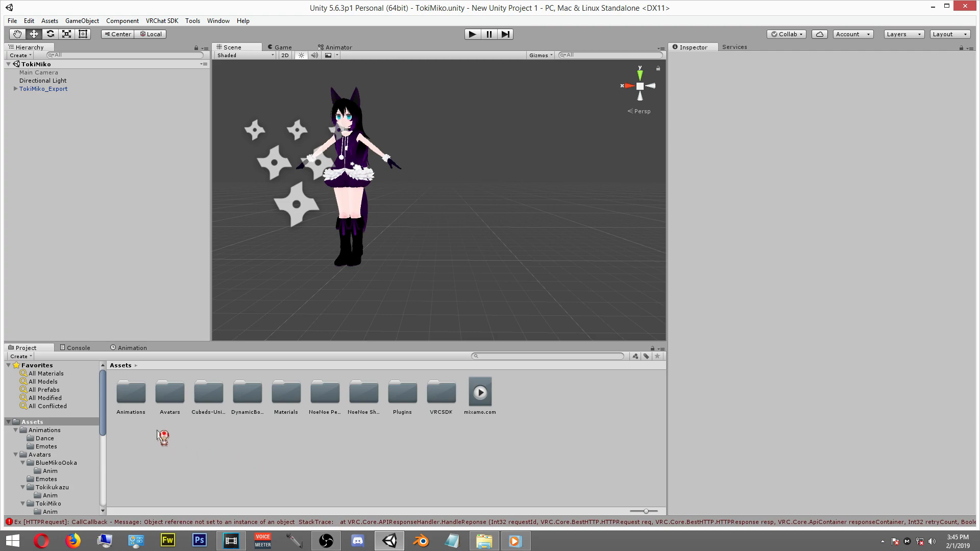
Duplicate the CustomOverrideEmpty controller in Animations > Emotes
double_click(130, 391)
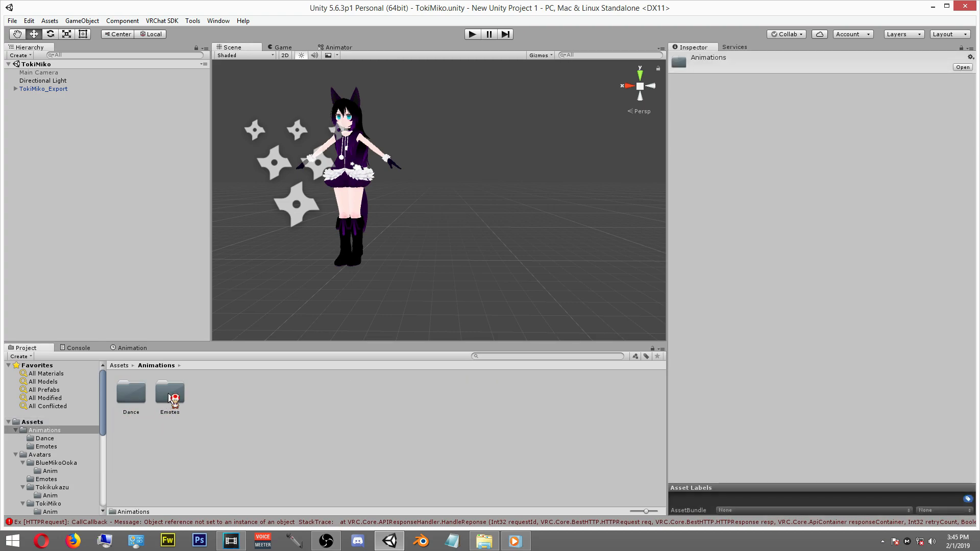
double_click(168, 392)
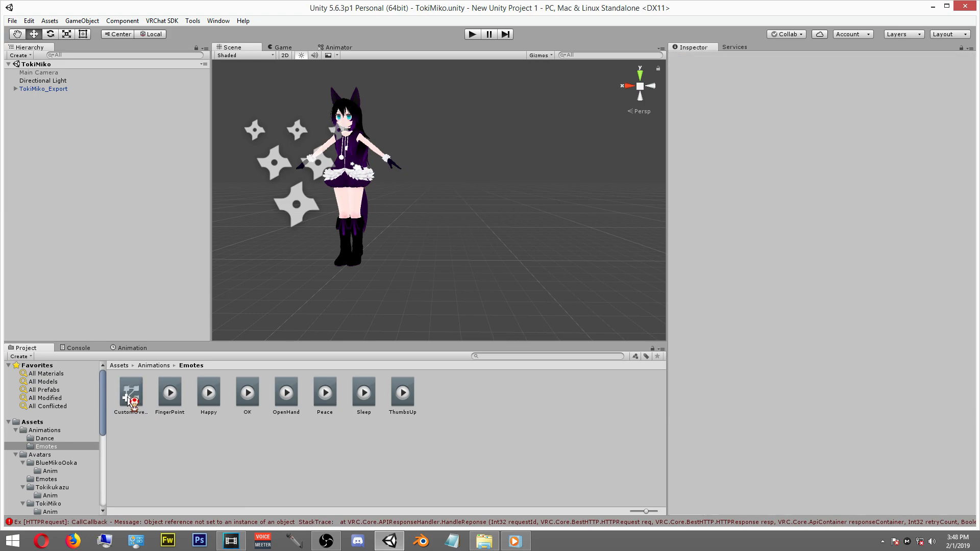
click(130, 392)
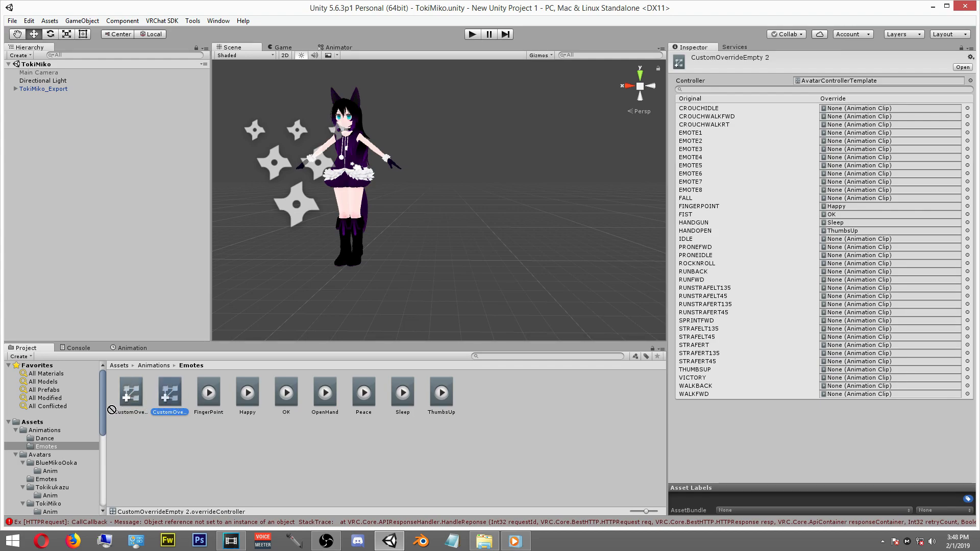
click(31, 422)
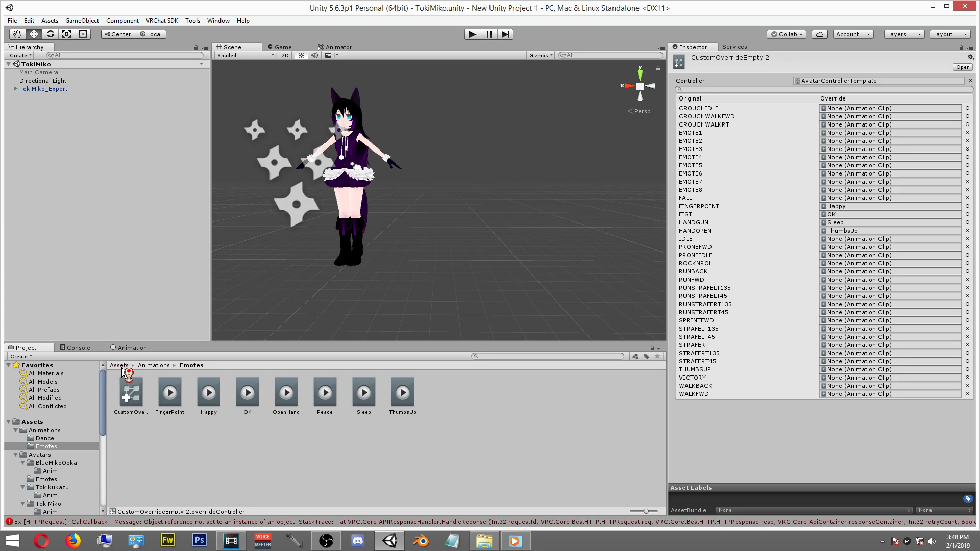
Move the copy CustomOverrideEmpty 2 into the Animations > Dance folder
click(118, 365)
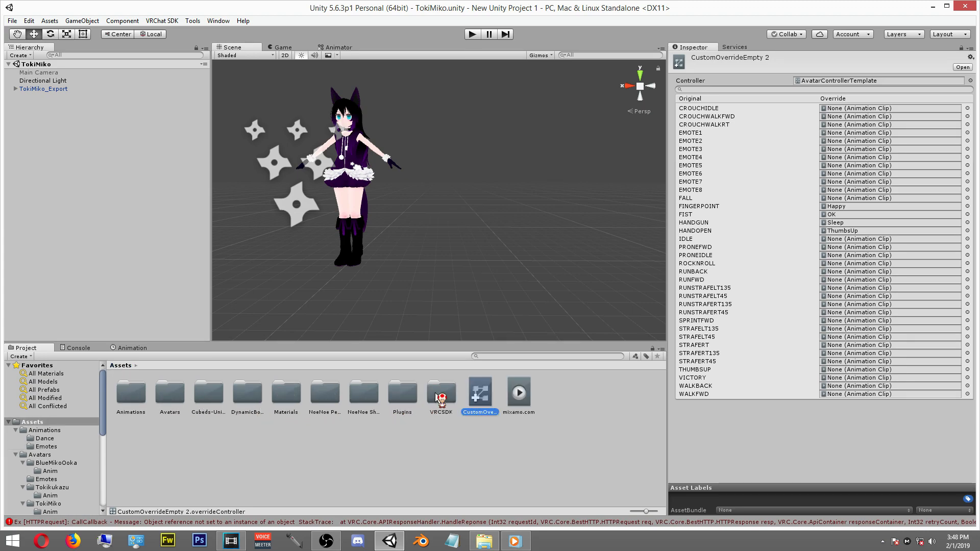
click(169, 393)
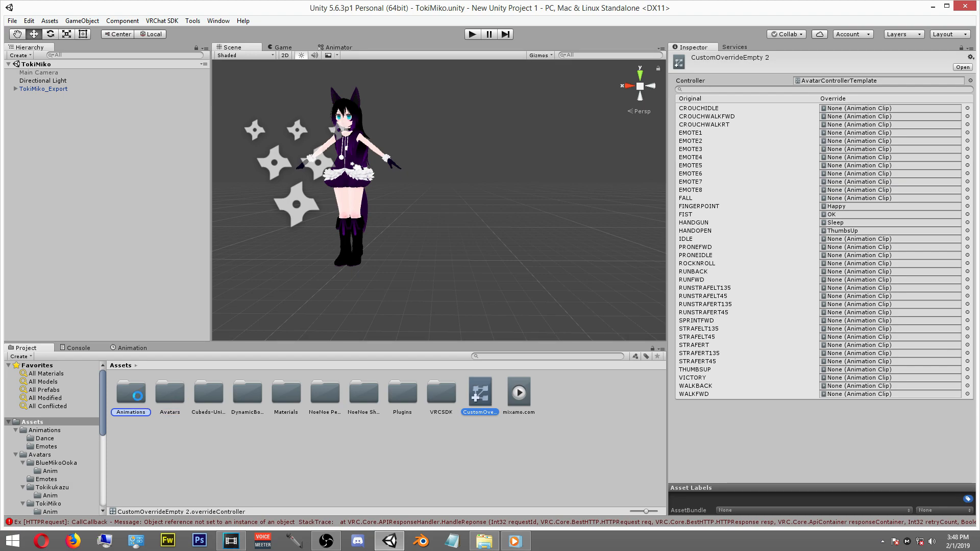
double_click(129, 394)
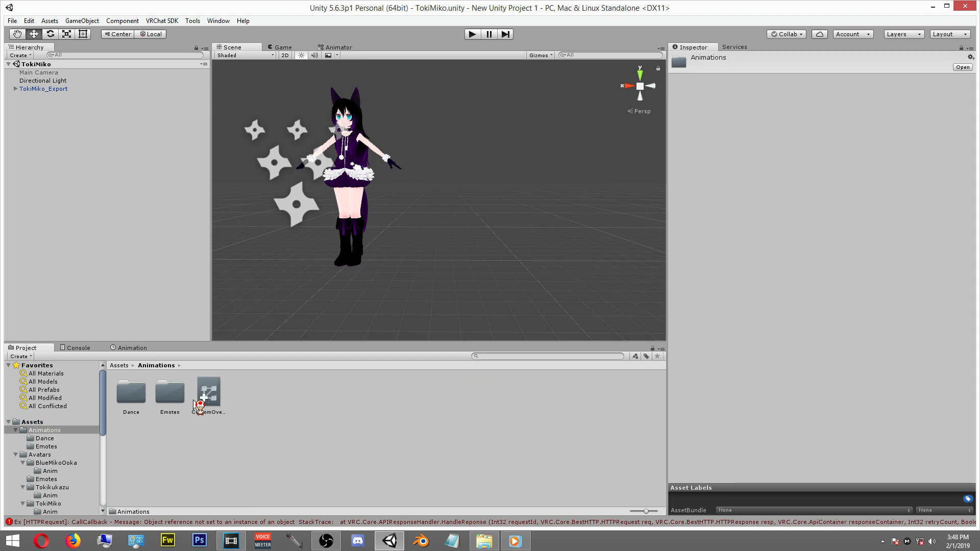
click(131, 392)
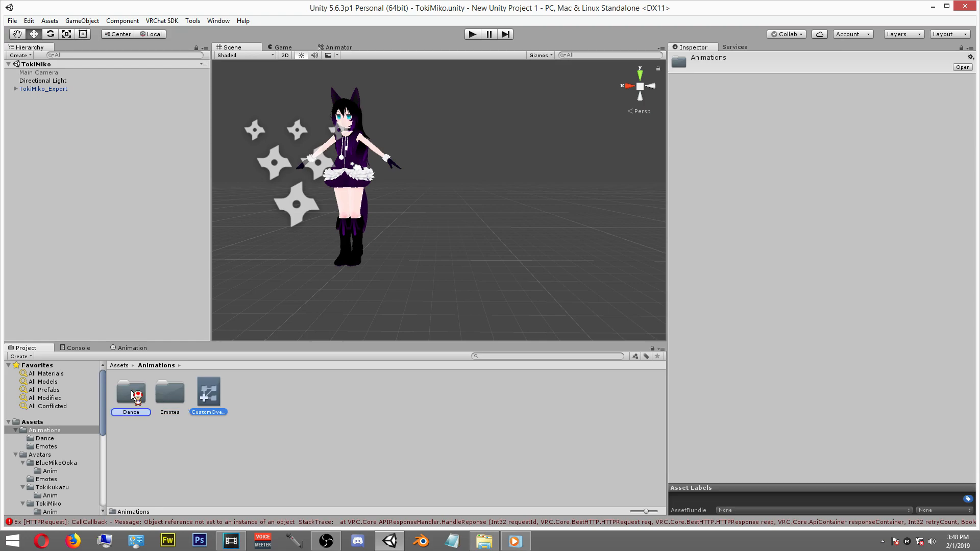
double_click(131, 389)
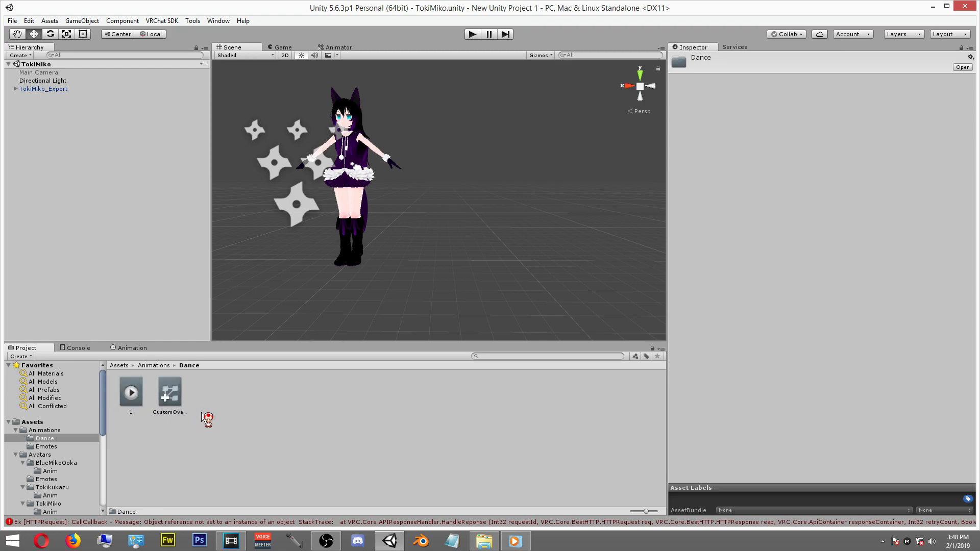
mouse_move(256, 418)
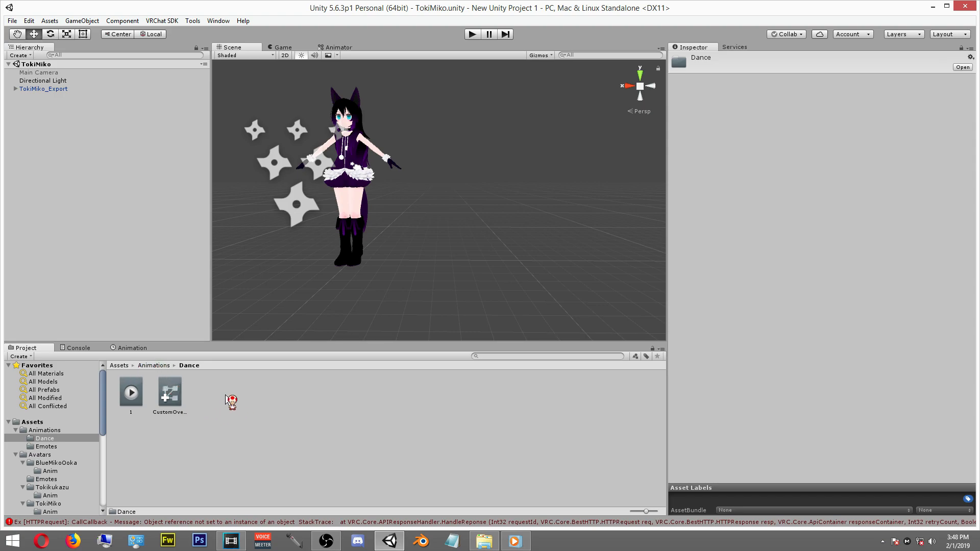
mouse_move(240, 404)
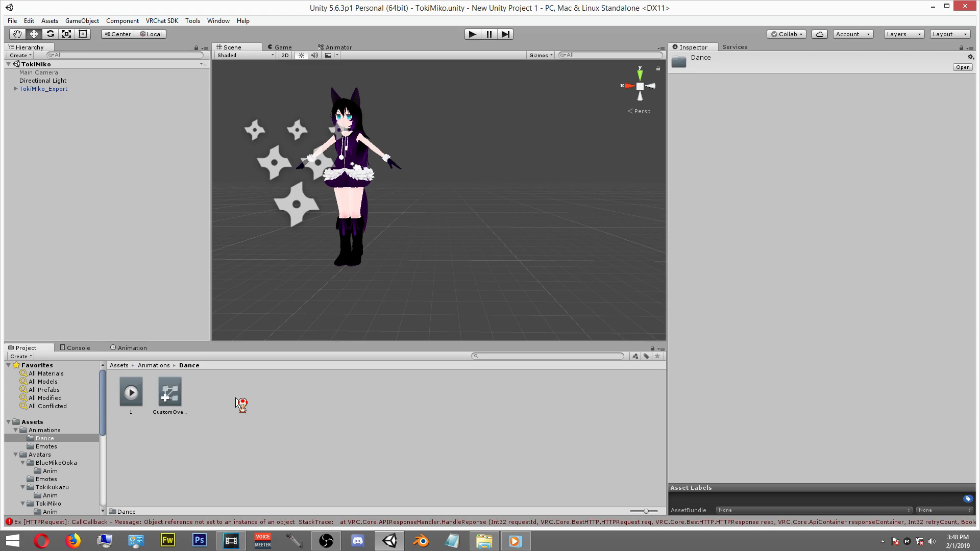
mouse_move(232, 399)
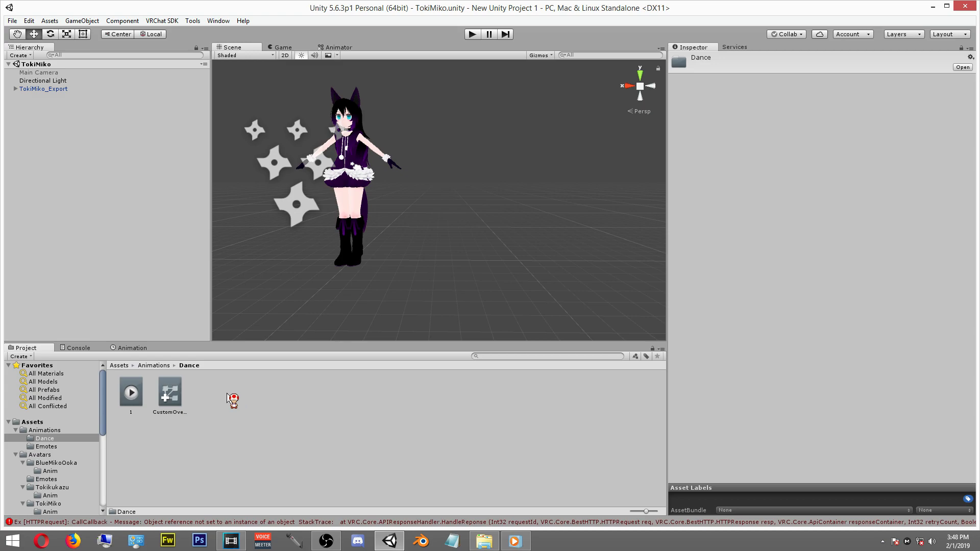
Duplicate VRCSDK's sample CustomOverrideEmpty controller as CustomOverrideEmpty 1 in the sample Animation folder
click(118, 365)
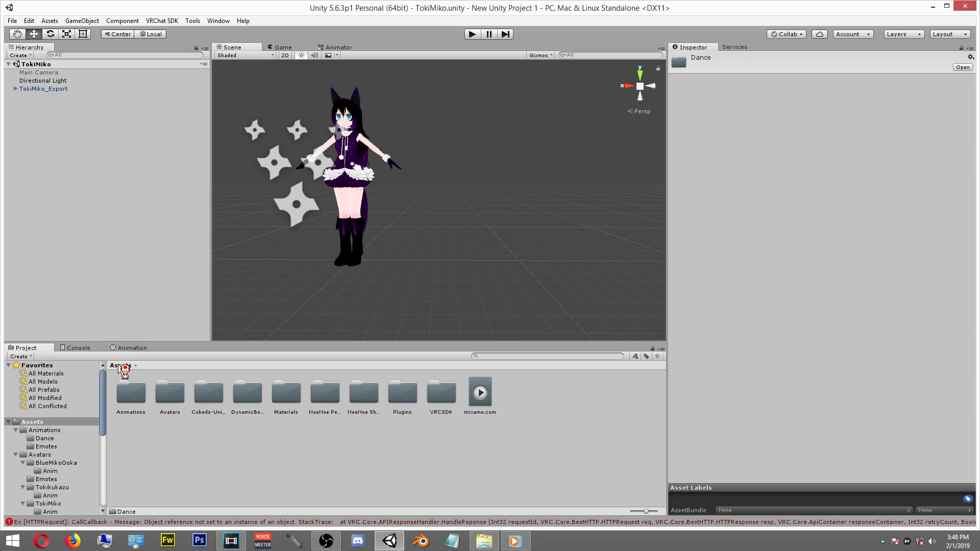
mouse_move(293, 451)
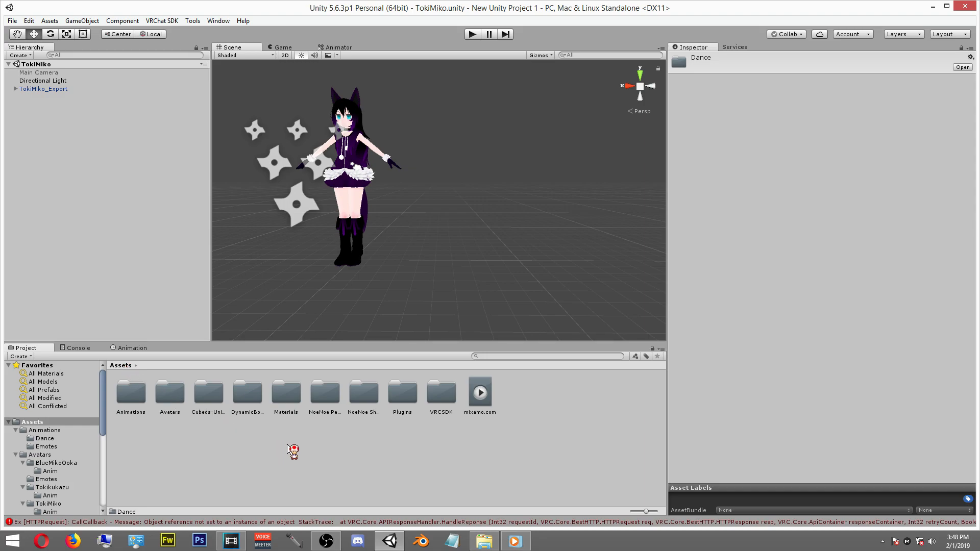
mouse_move(369, 473)
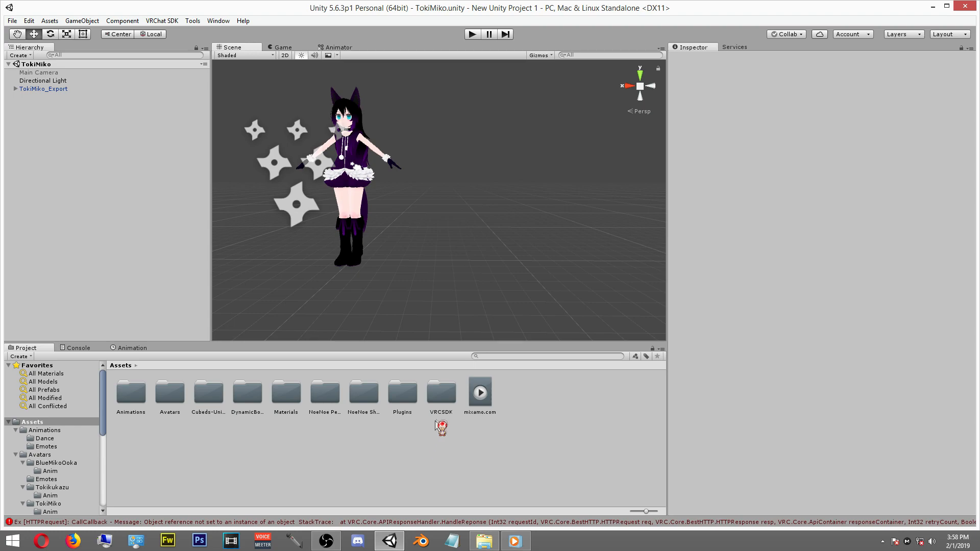
mouse_move(445, 402)
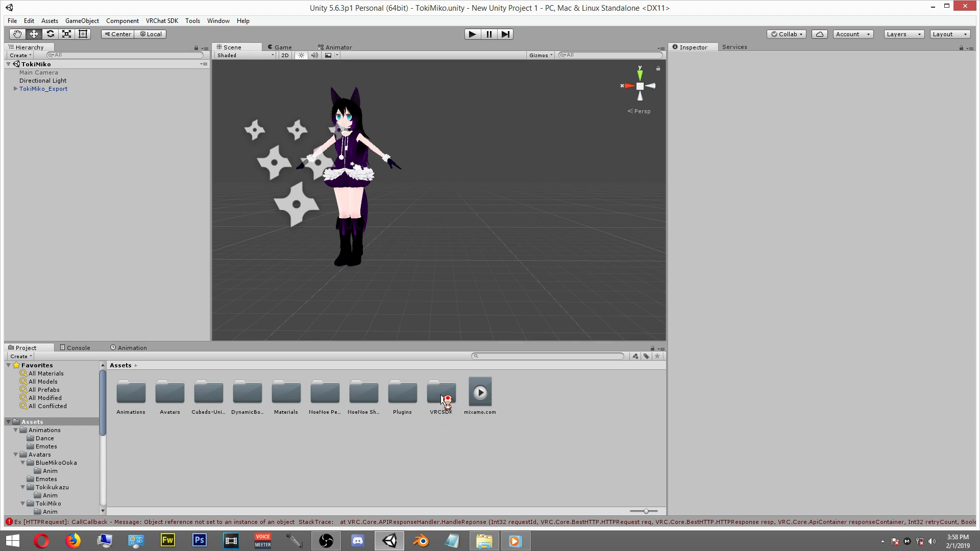
double_click(441, 392)
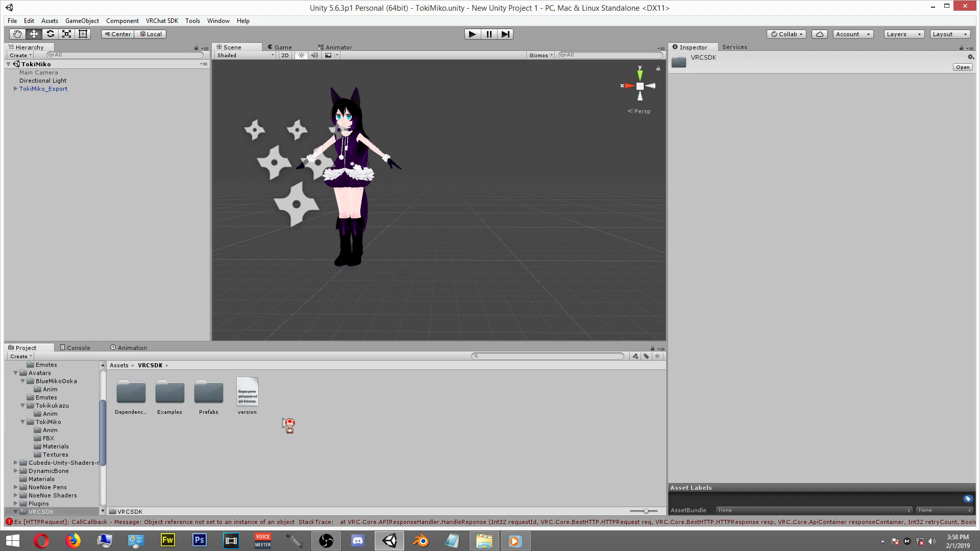
double_click(169, 391)
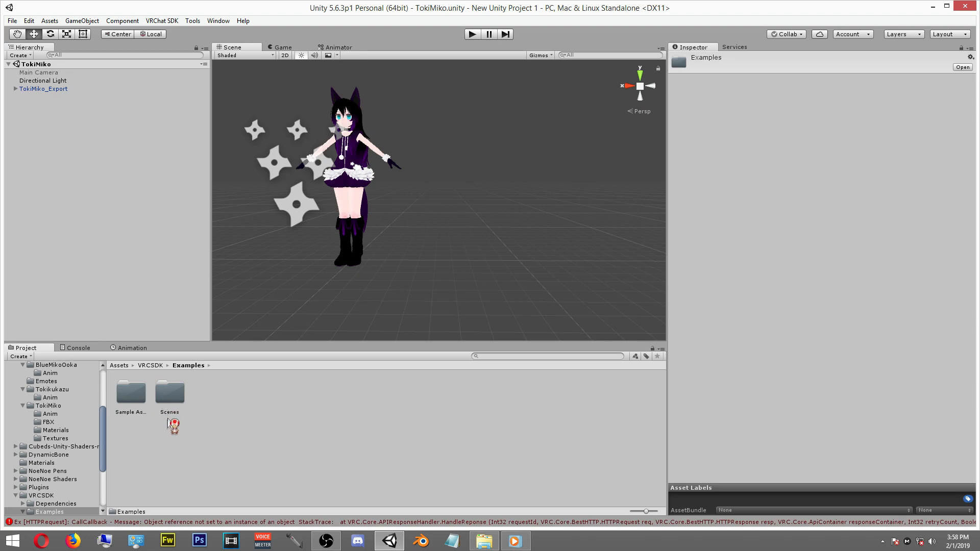
double_click(130, 392)
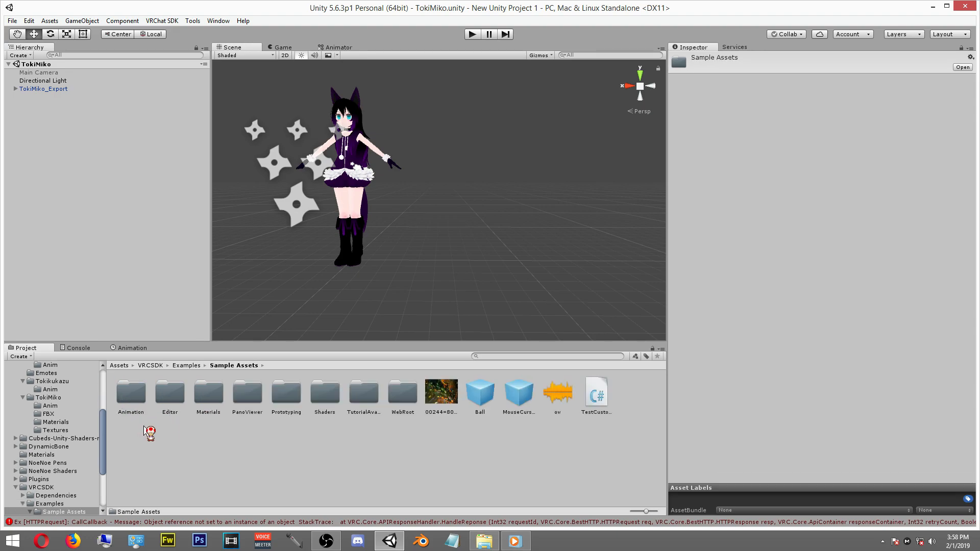
double_click(130, 394)
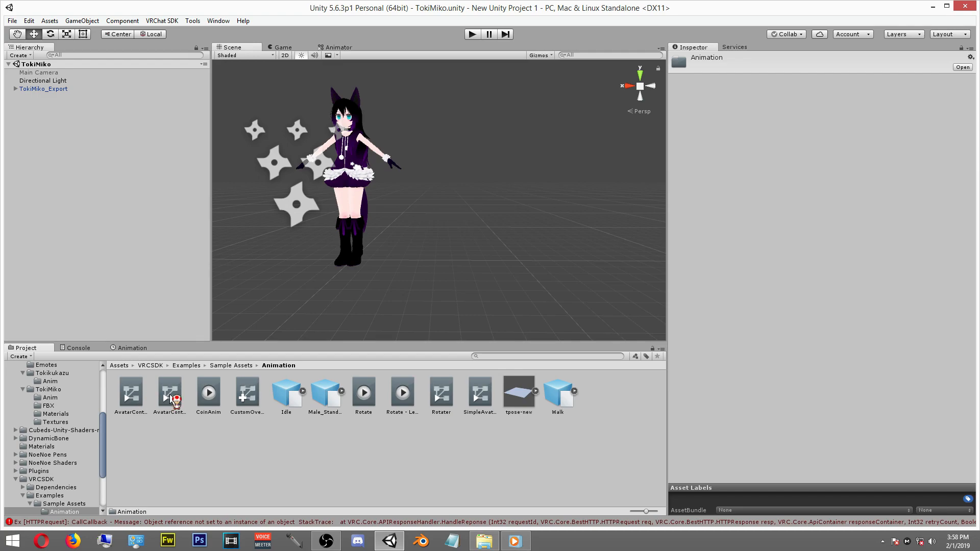
click(246, 394)
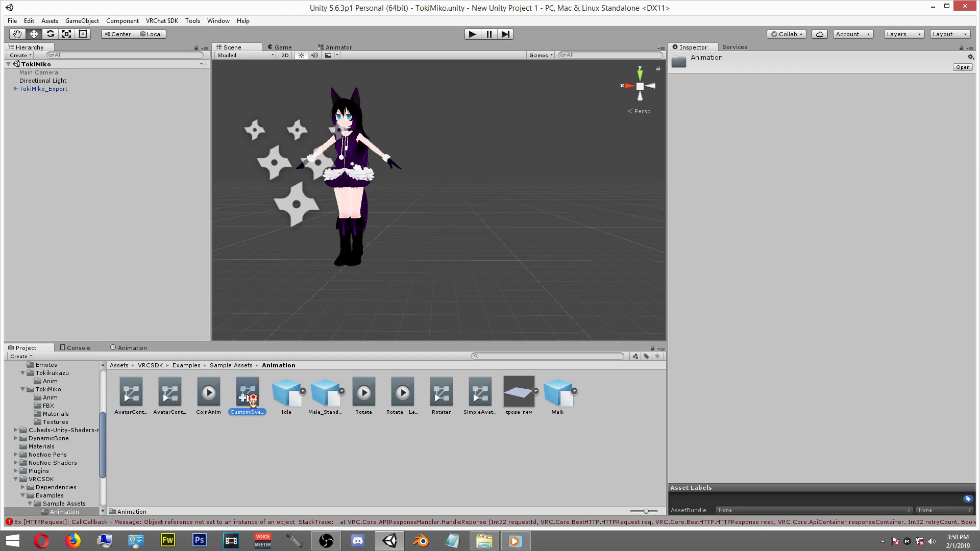
click(246, 392)
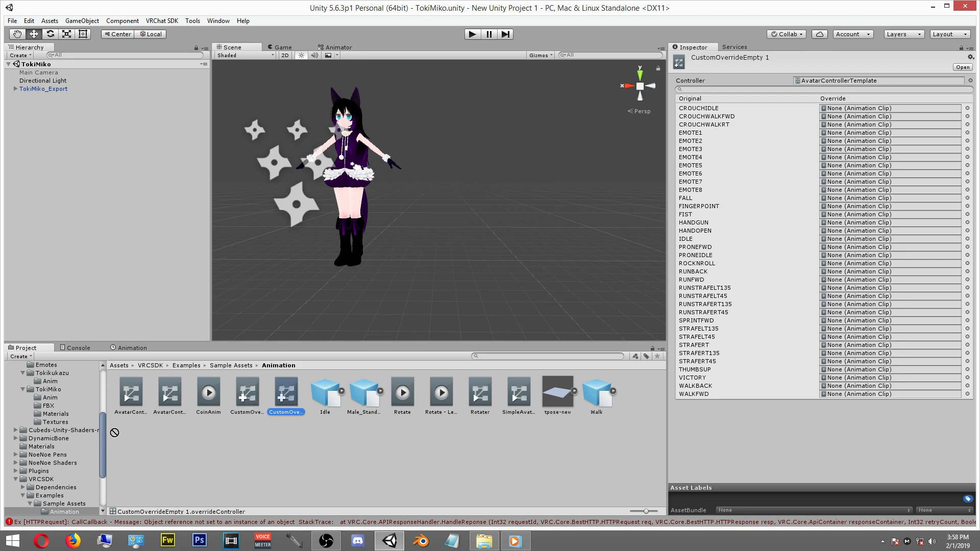
Move CustomOverrideEmpty 1 into the Dance folder and delete CustomOverrideEmpty 2
click(55, 414)
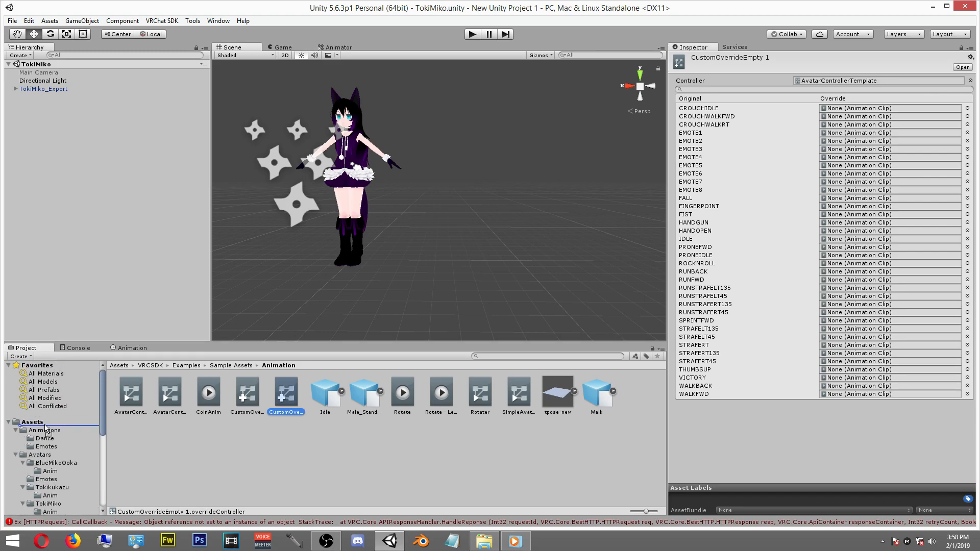
scroll(down, 3)
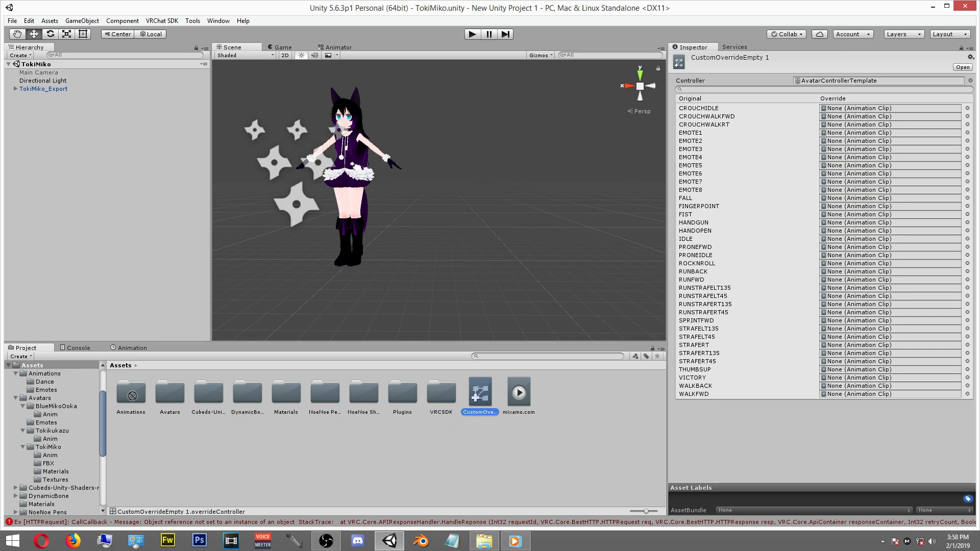
double_click(130, 392)
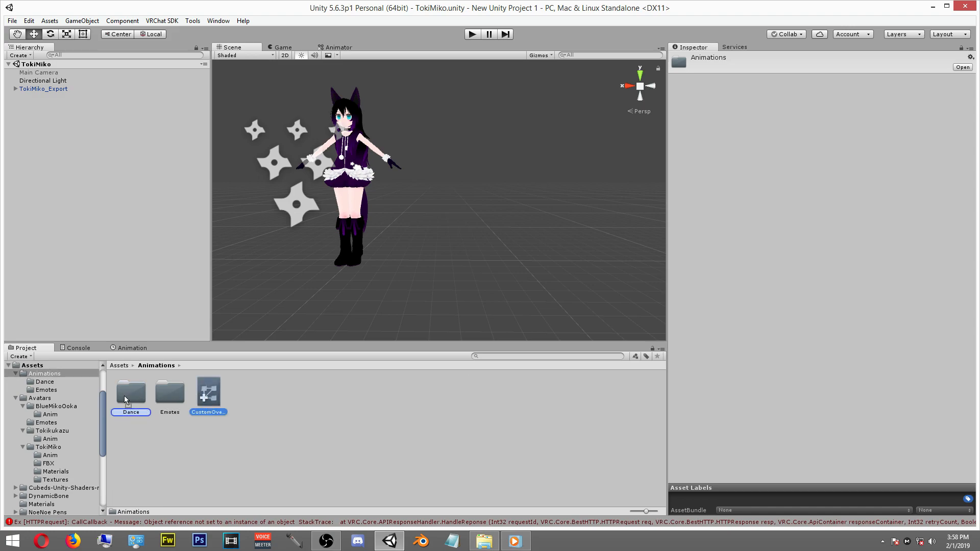
double_click(129, 391)
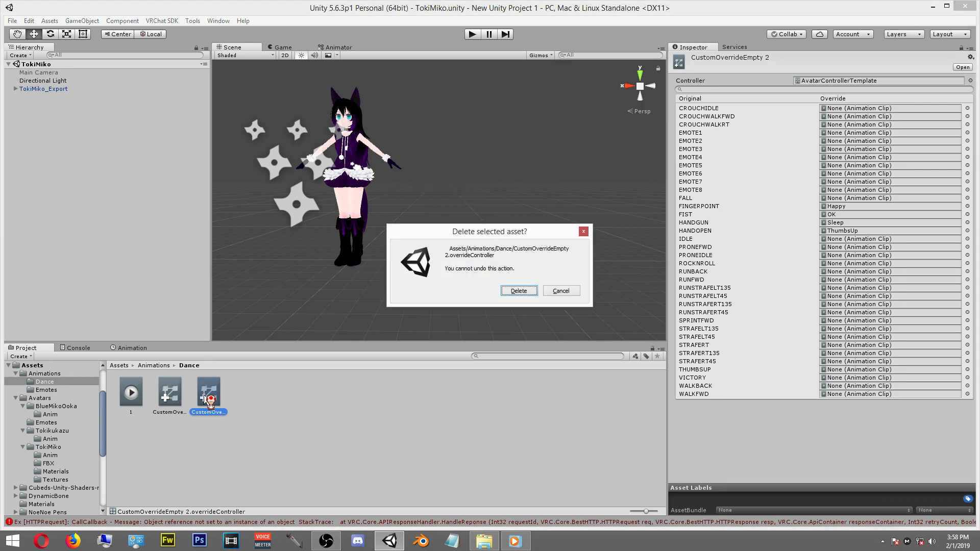
click(519, 291)
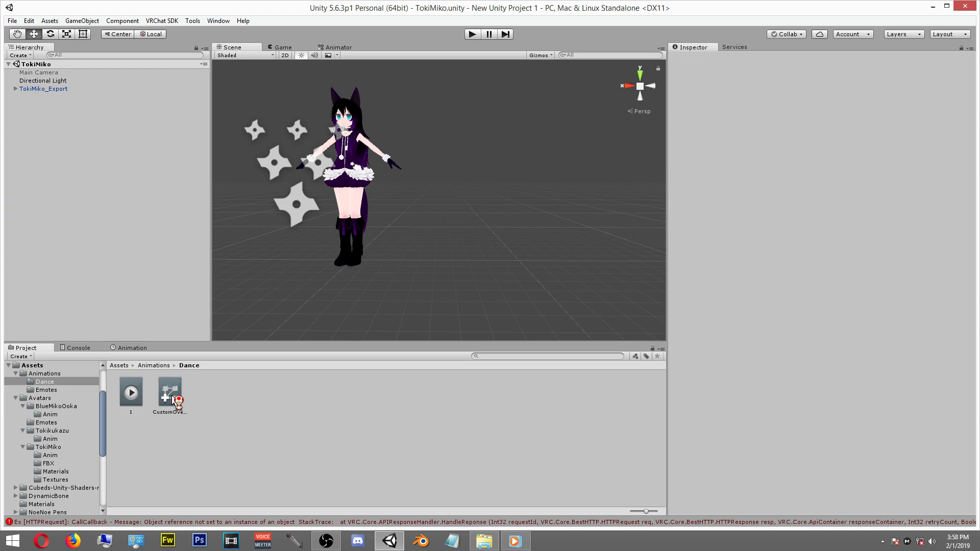
Assign the clip 1 to the EMOTE4 override slot of CustomOverrideEmpty 1
click(170, 392)
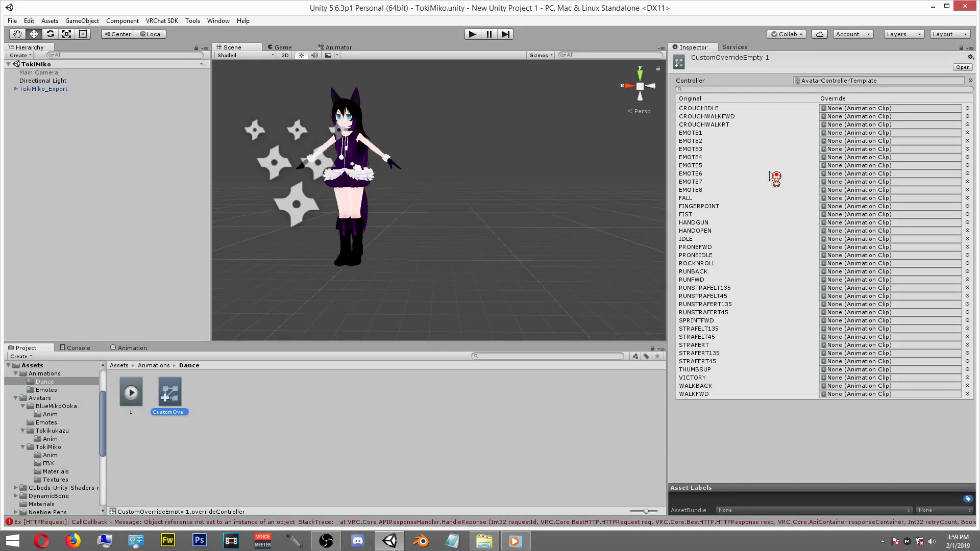
mouse_move(768, 151)
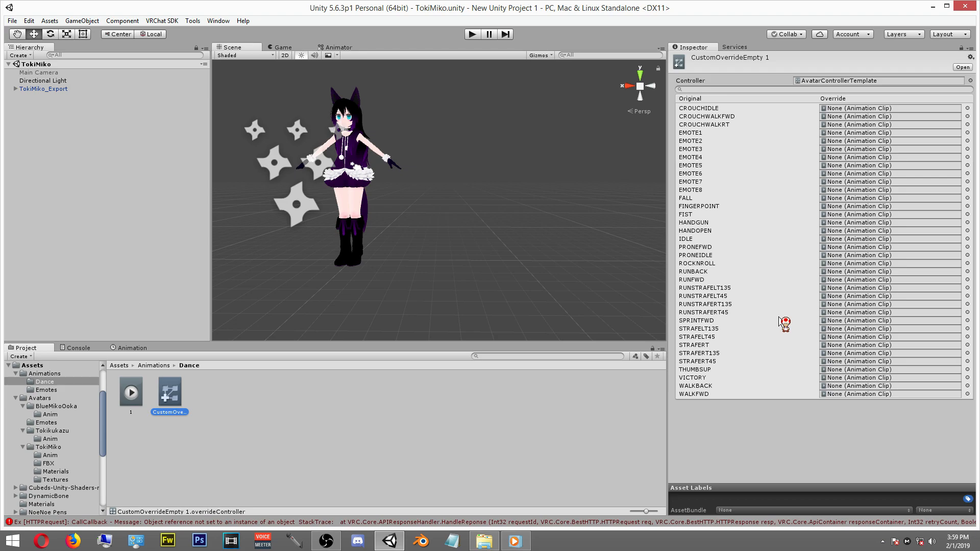
mouse_move(769, 182)
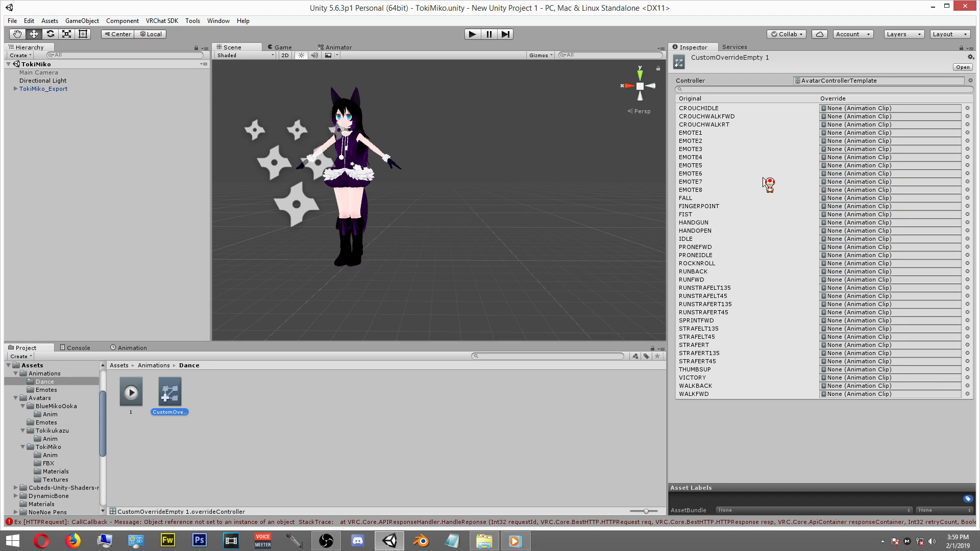
mouse_move(620, 235)
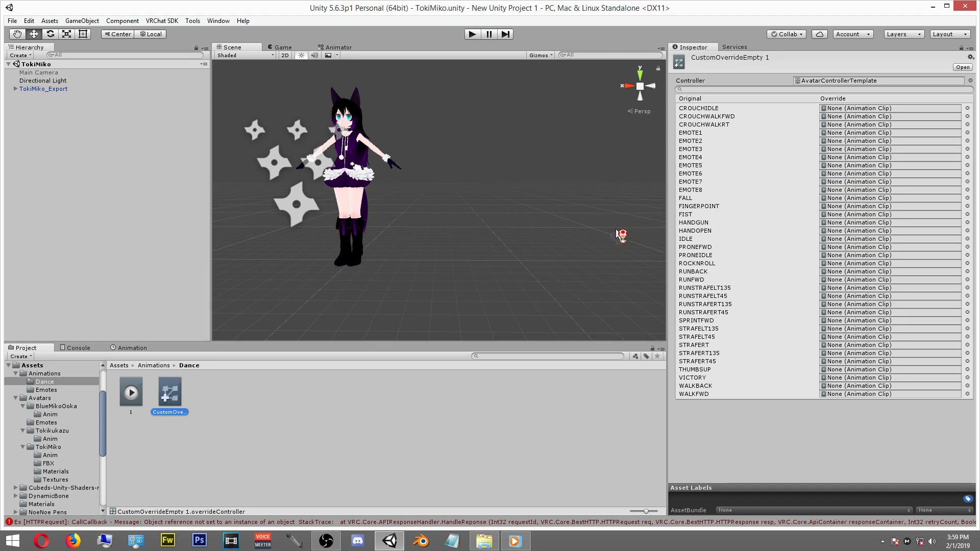
mouse_move(363, 339)
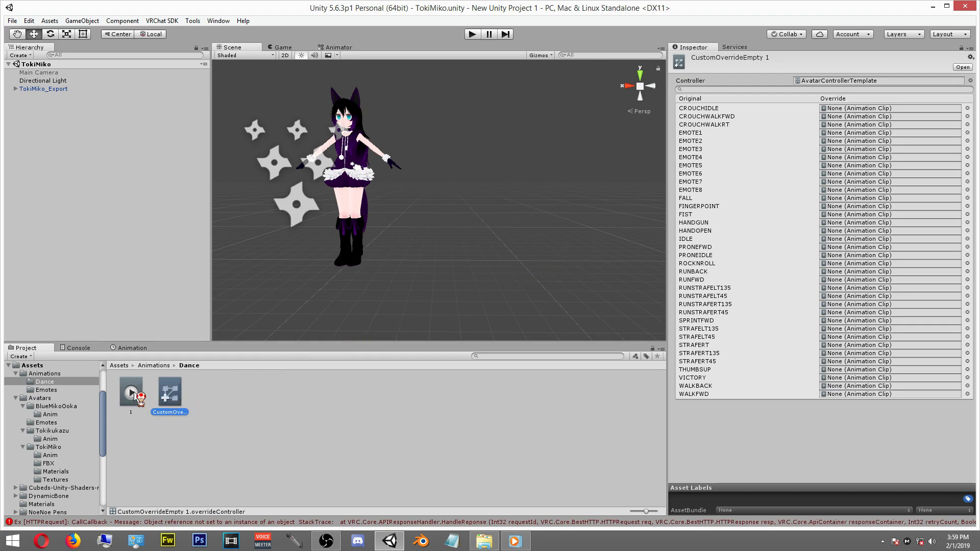
click(131, 392)
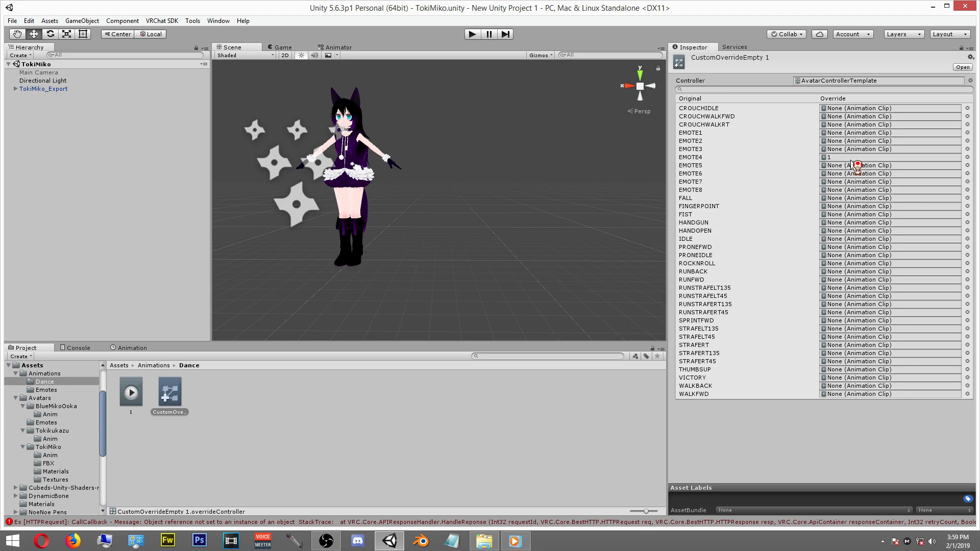
mouse_move(380, 343)
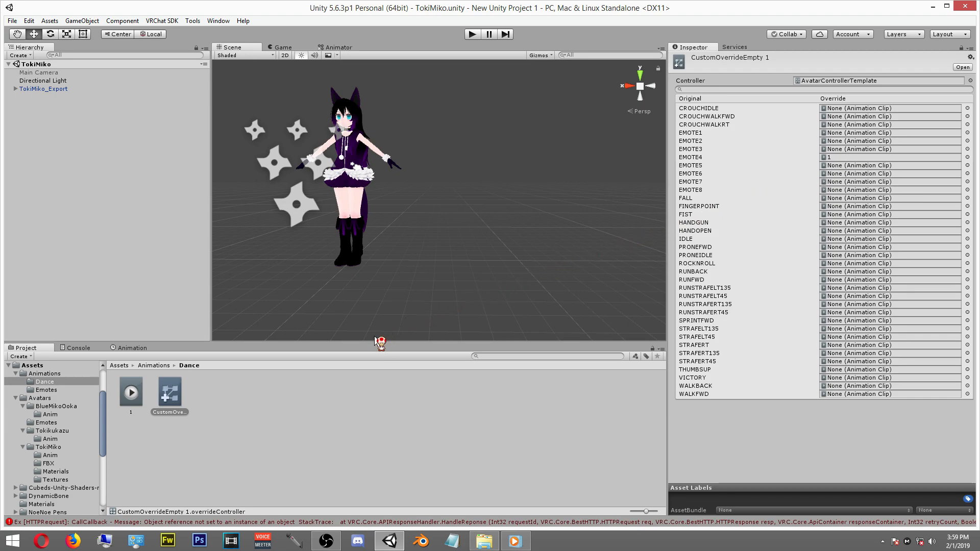
mouse_move(330, 386)
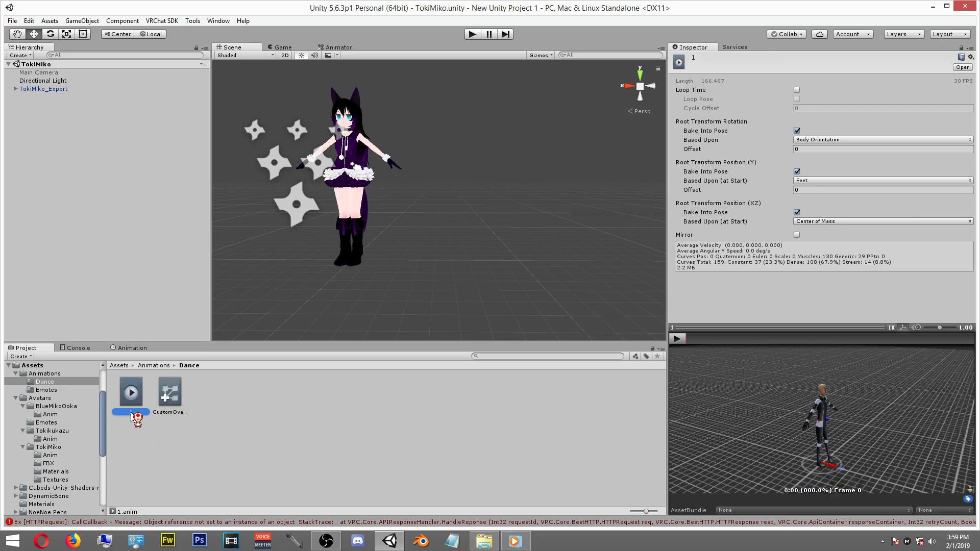
Rename the dance clip from 1 to GLIDE
click(130, 411)
text(GLIDE)
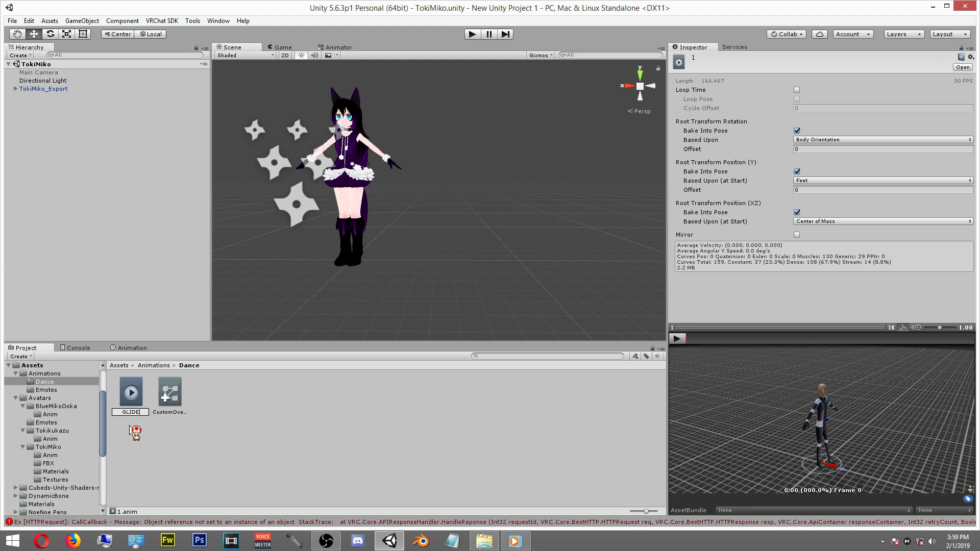
click(169, 392)
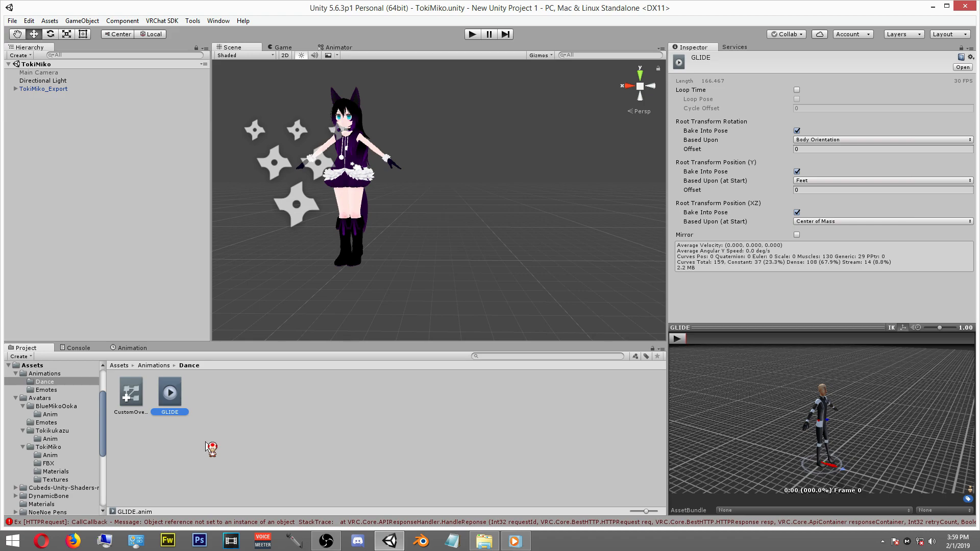
mouse_move(214, 443)
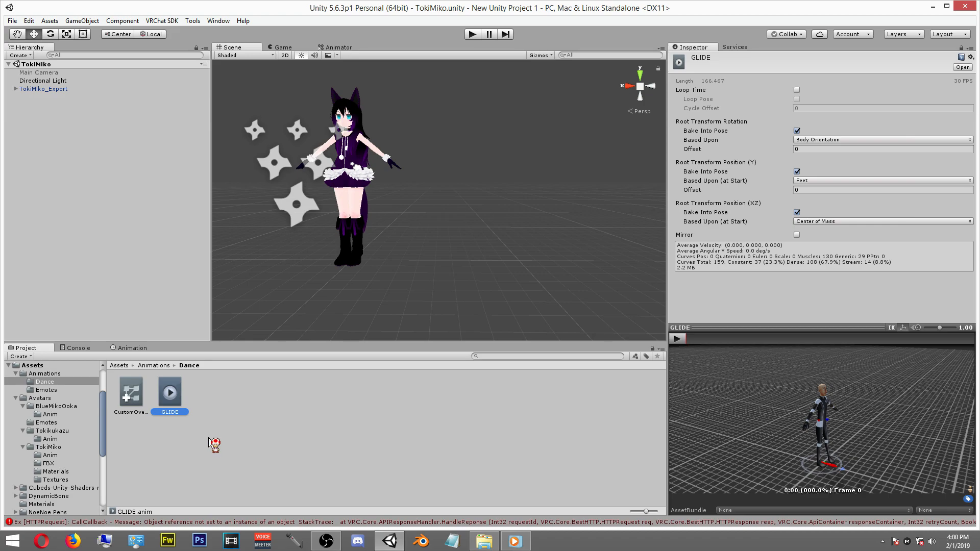
mouse_move(118, 272)
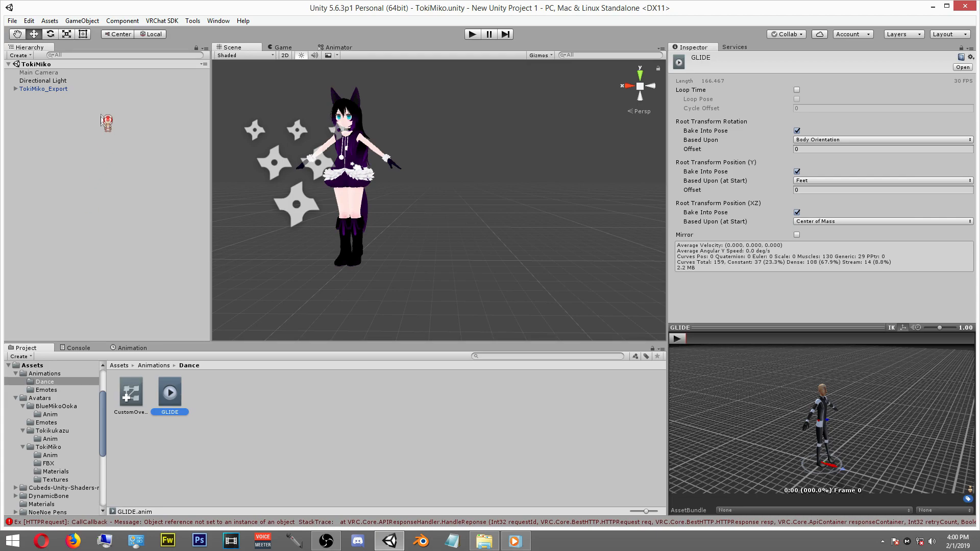
Confirm TokiMiko_Export's VRC_Avatar Descriptor uses CustomOverrideEmpty 1 for standing and sitting anims
click(43, 88)
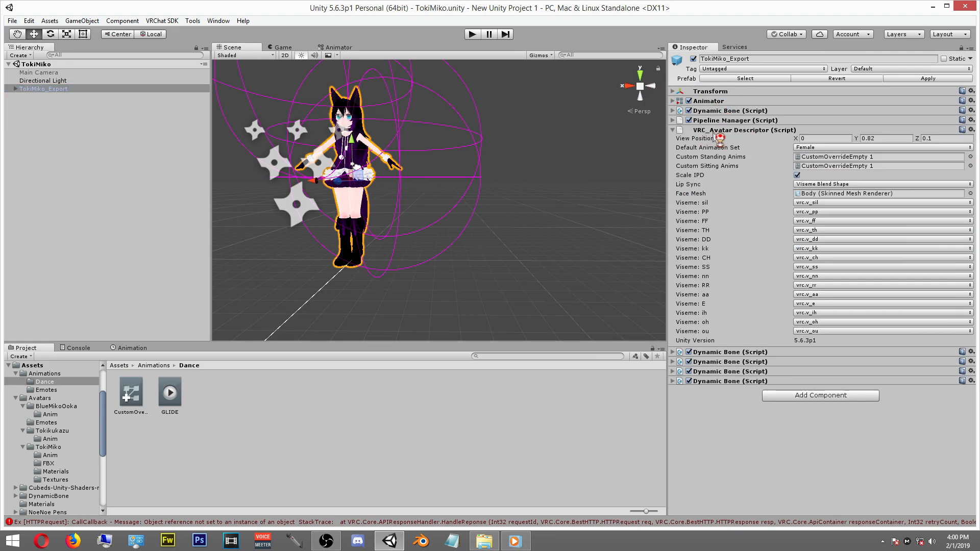
mouse_move(727, 164)
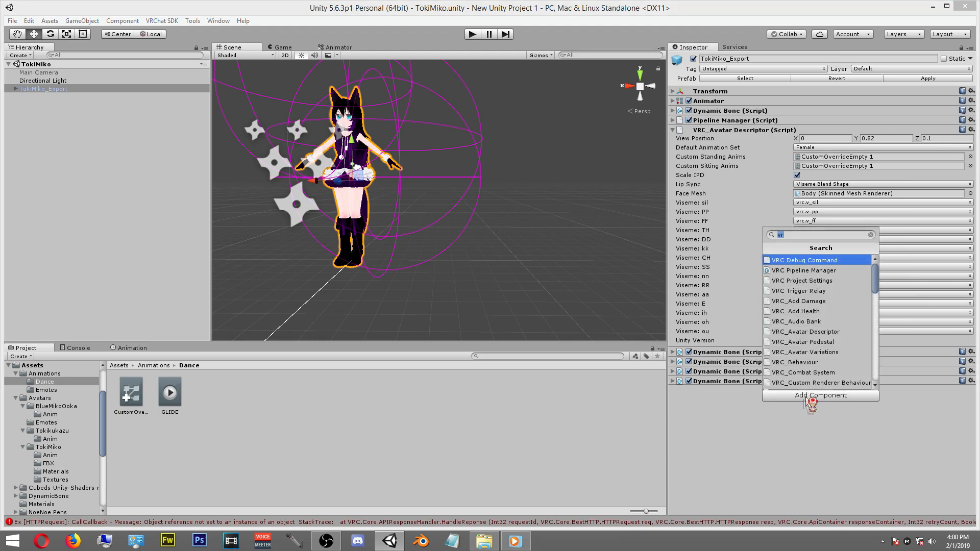
mouse_move(805, 331)
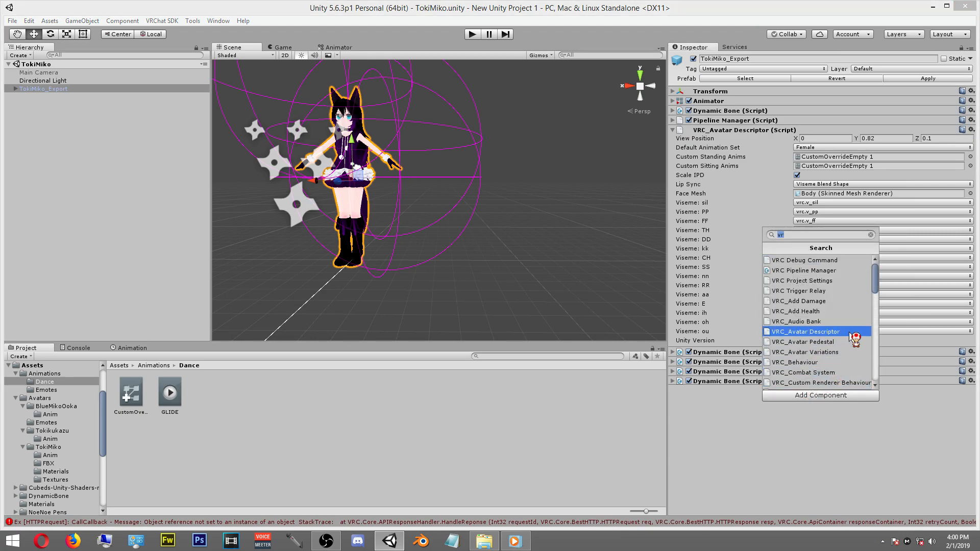
click(806, 331)
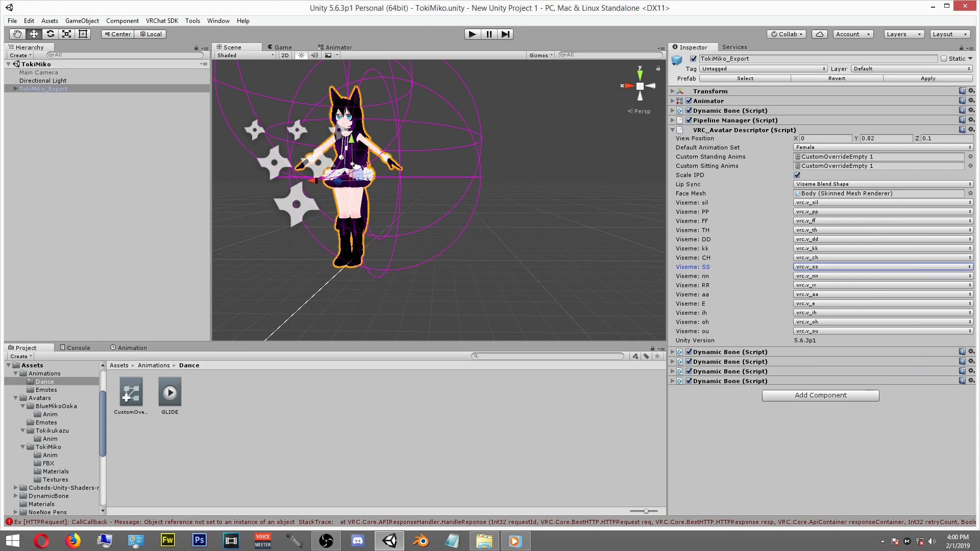
click(43, 88)
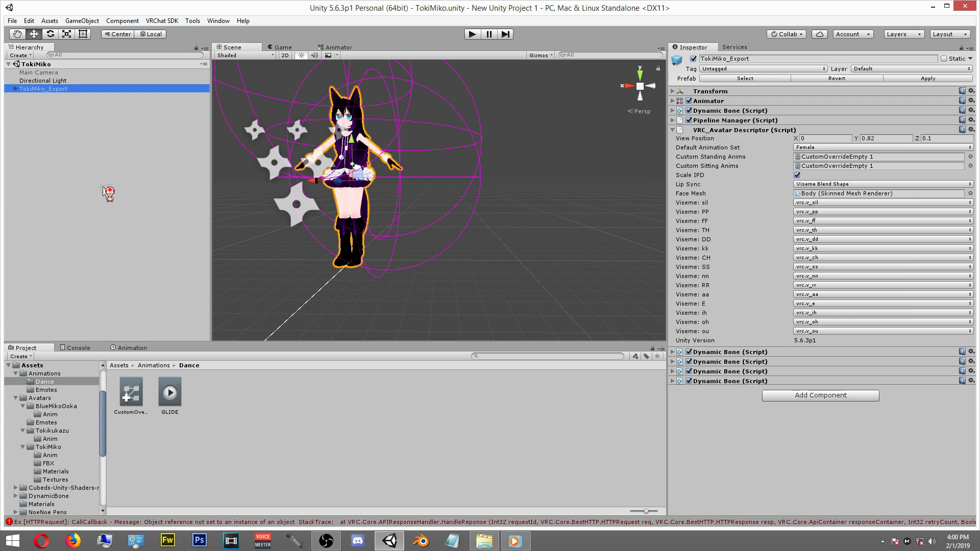
mouse_move(157, 356)
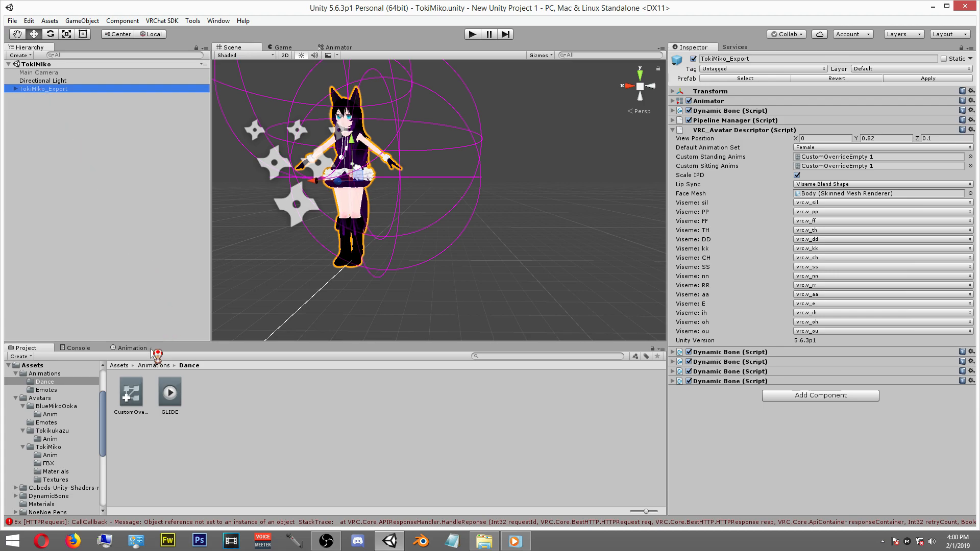
click(130, 394)
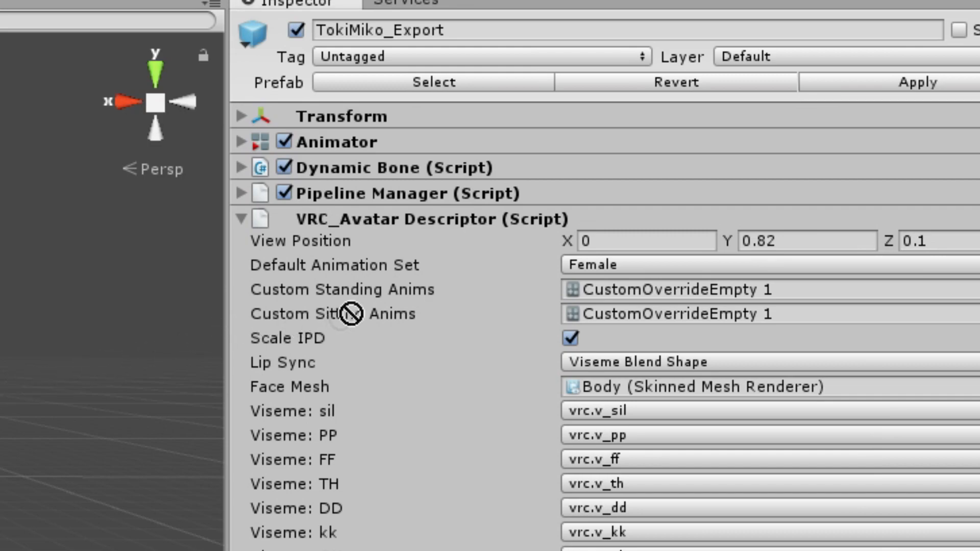
mouse_move(509, 241)
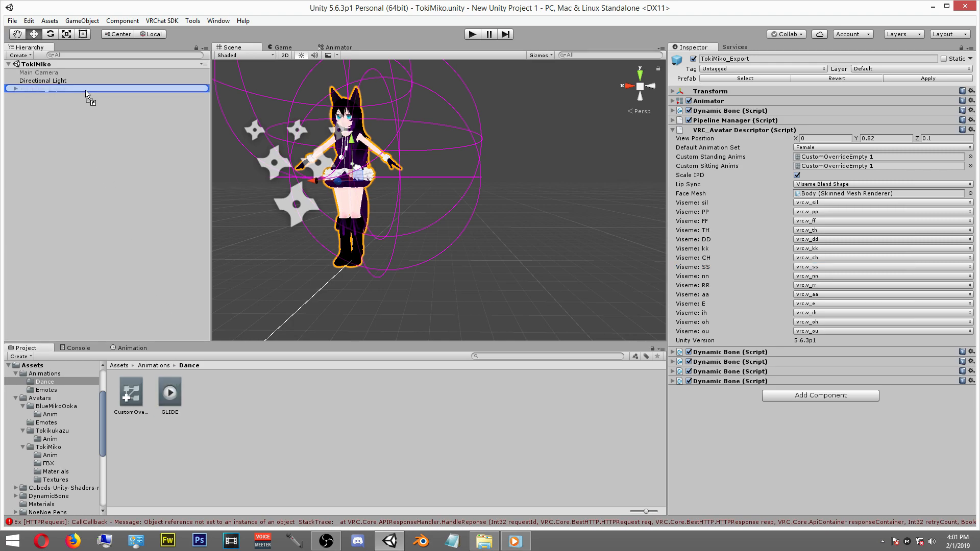
Start the avatar Build & Publish upload from the VRChat SDK Build Control Panel
click(8, 88)
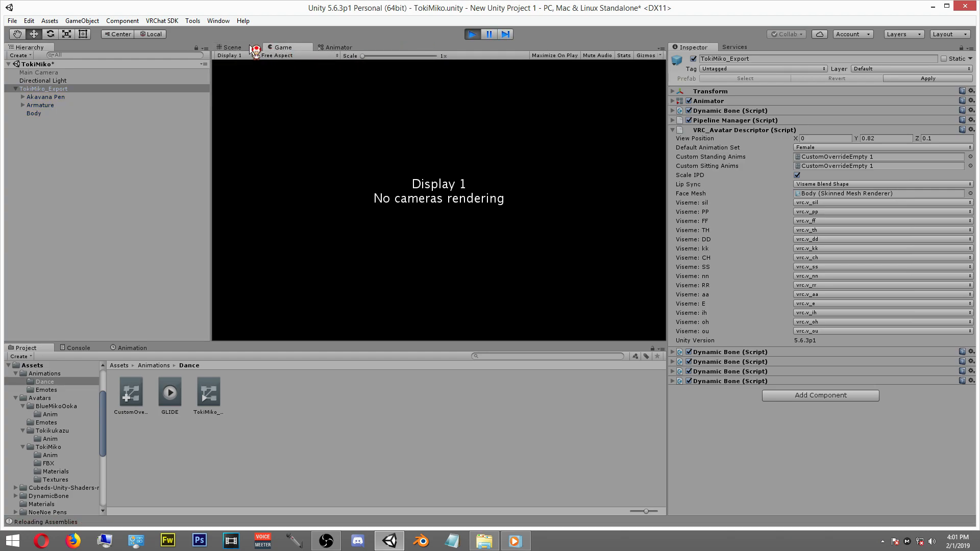
click(230, 47)
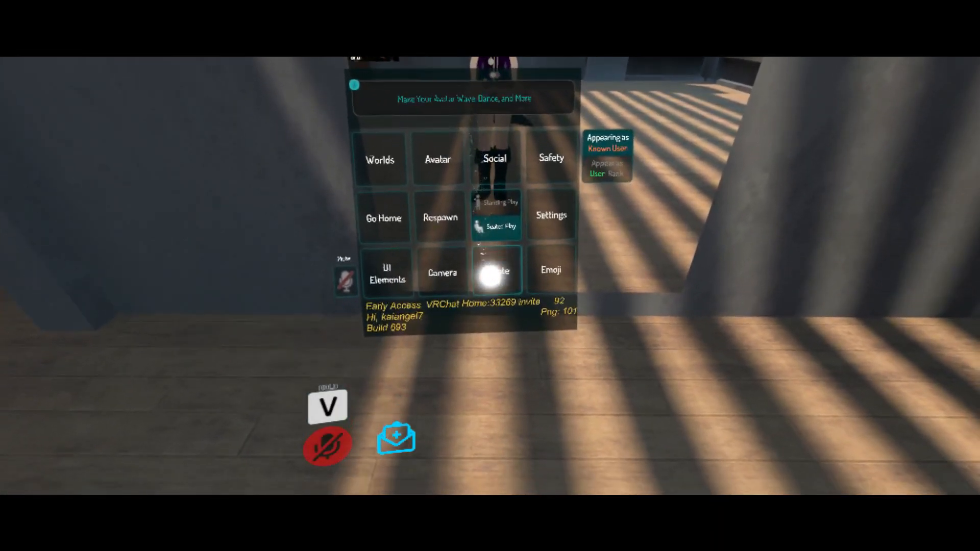
Play the new dance from the fourth emote slot via the quick menu's Emote page
click(494, 270)
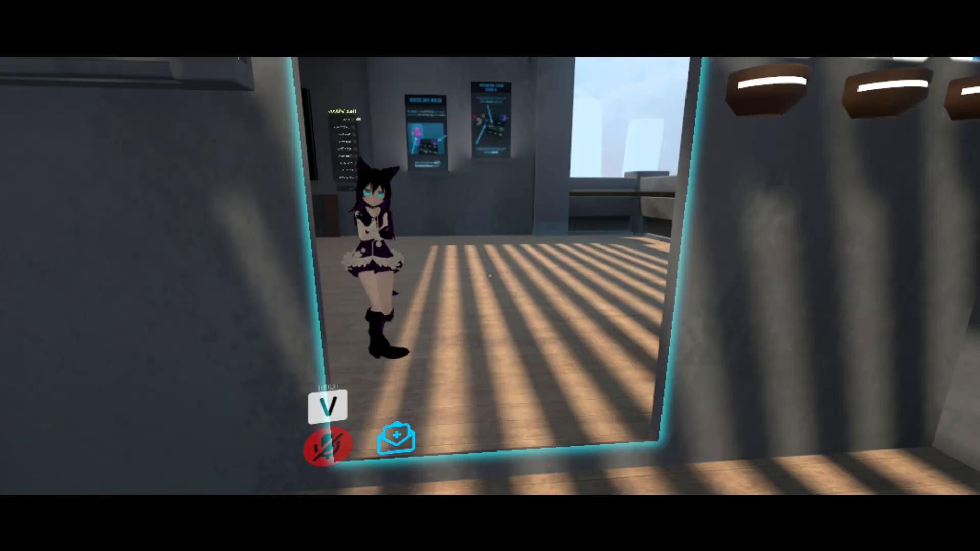
click(328, 445)
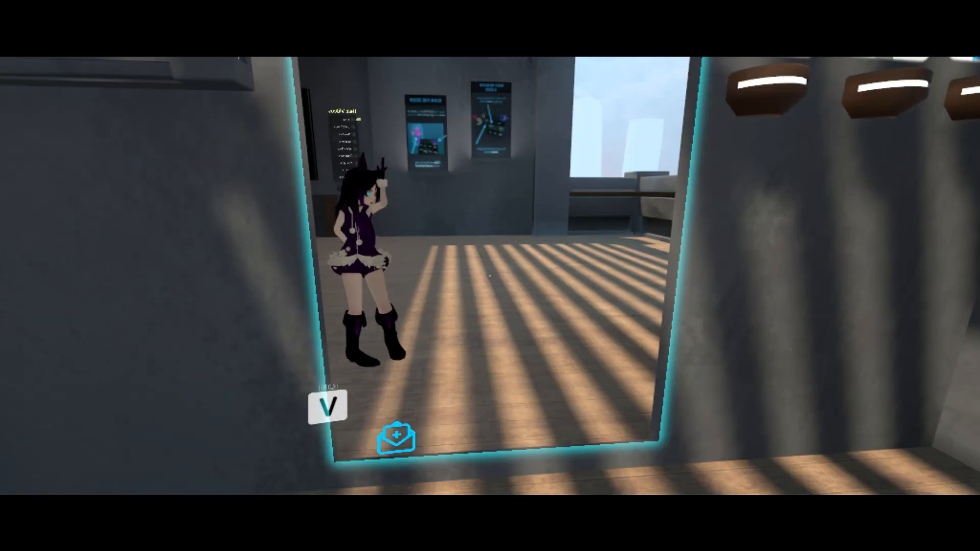